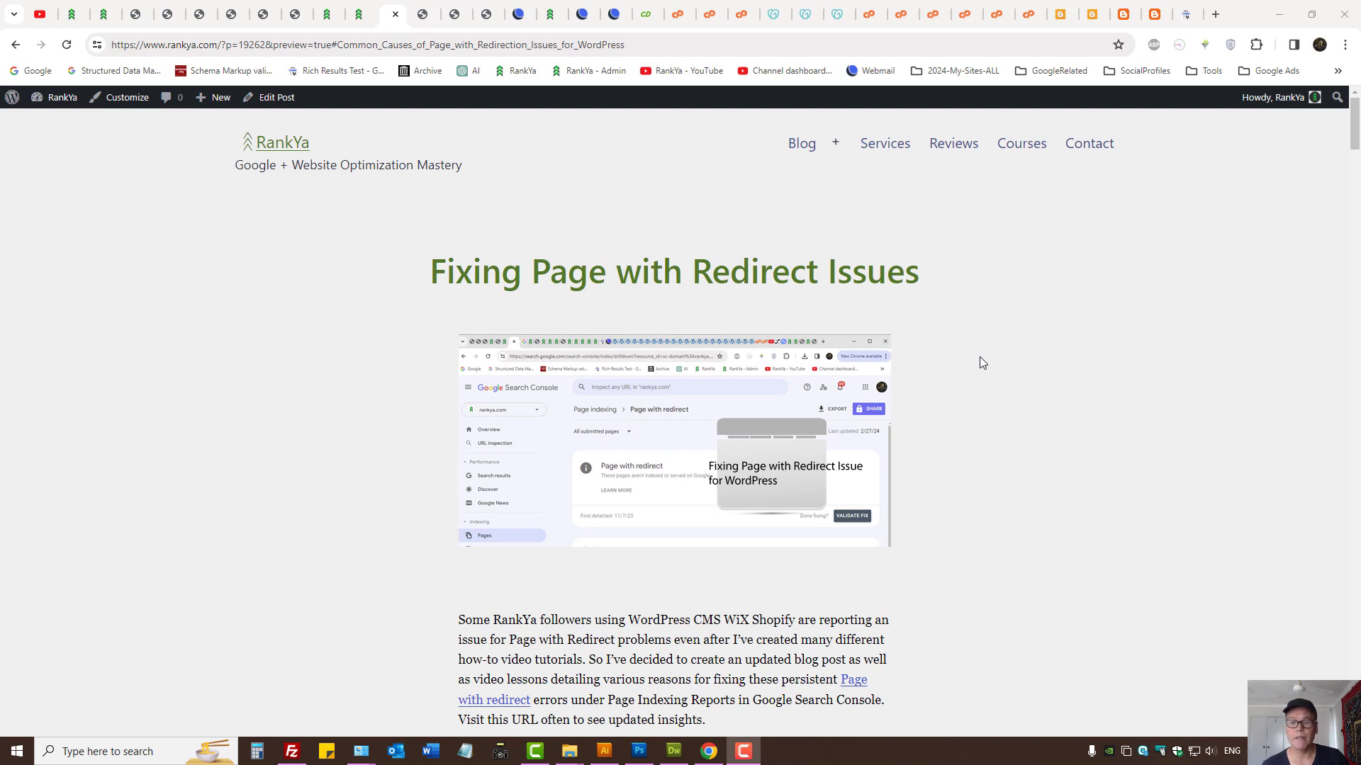
{"action": "mouse_move", "coordinate": [1063, 181]}
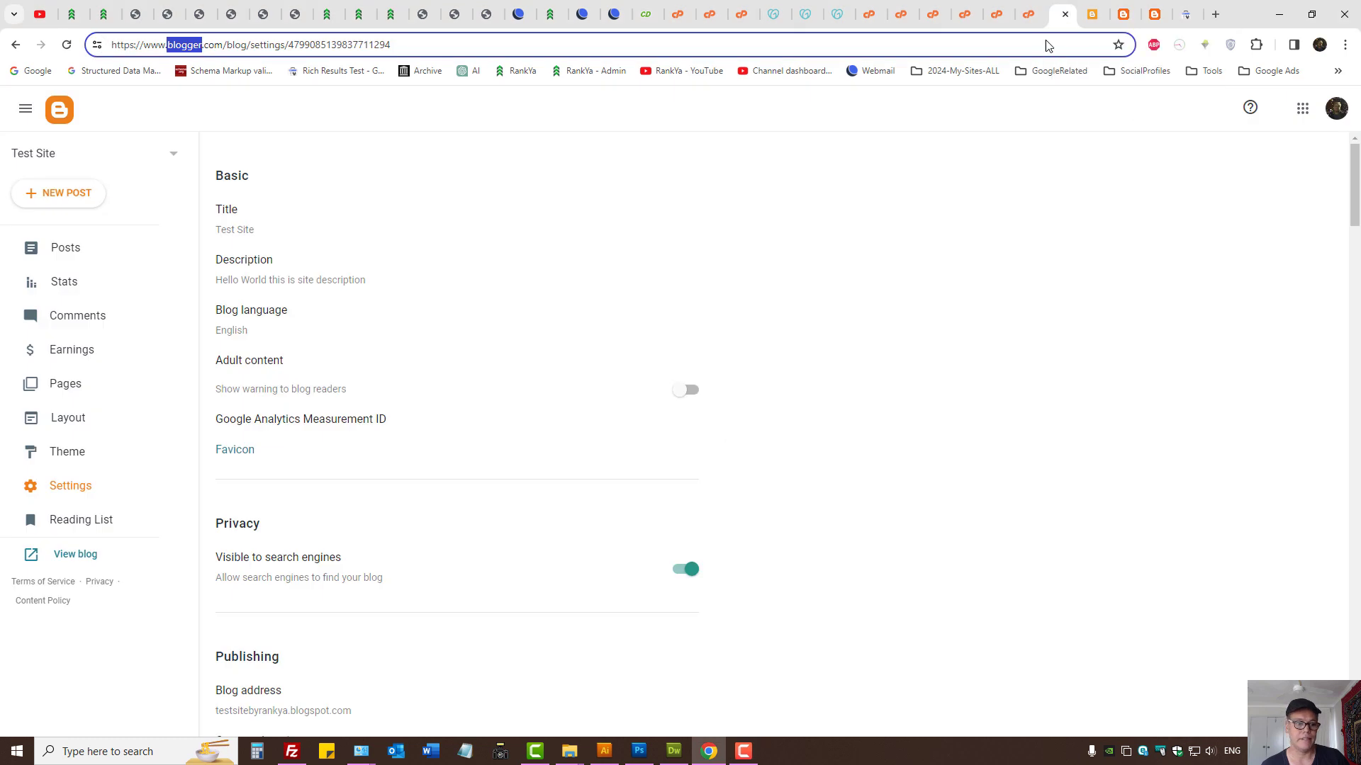
{"action": "mouse_move", "coordinate": [857, 315]}
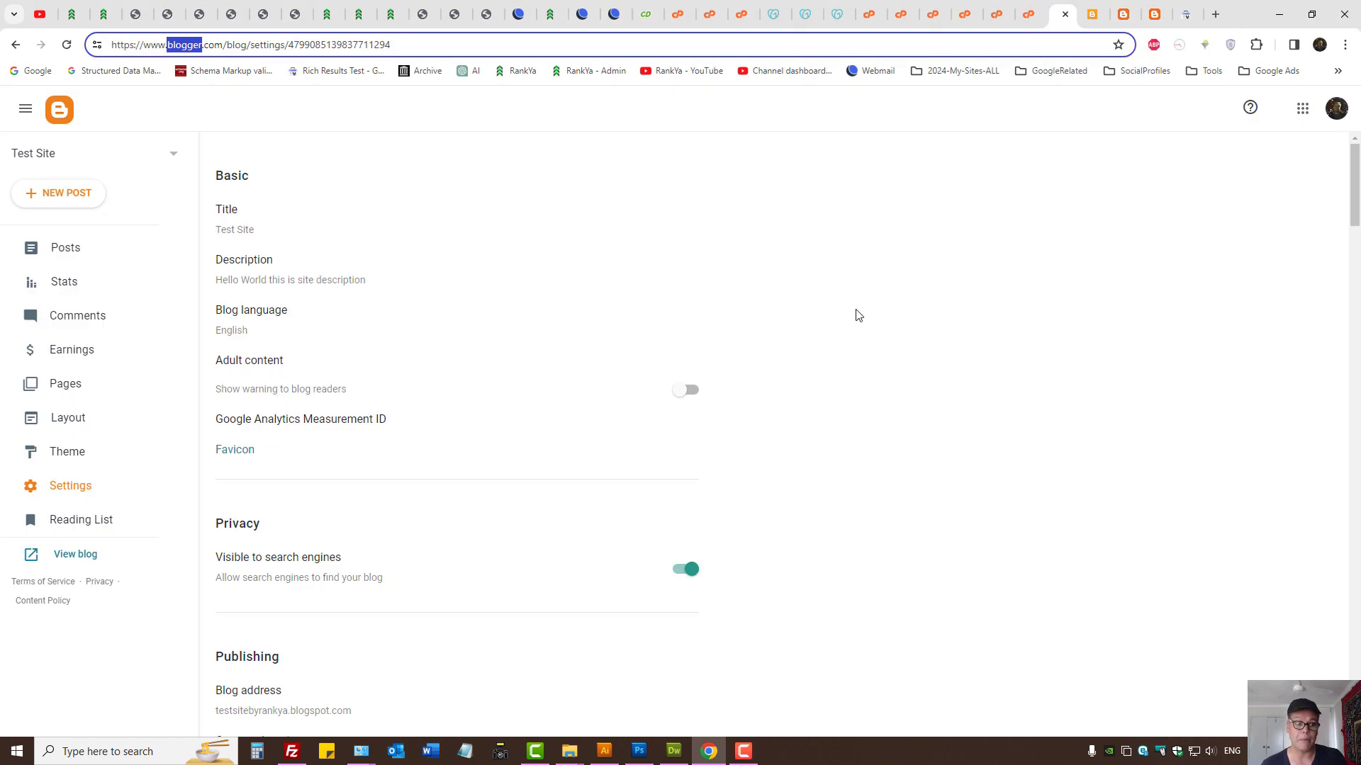
{"action": "mouse_move", "coordinate": [947, 351]}
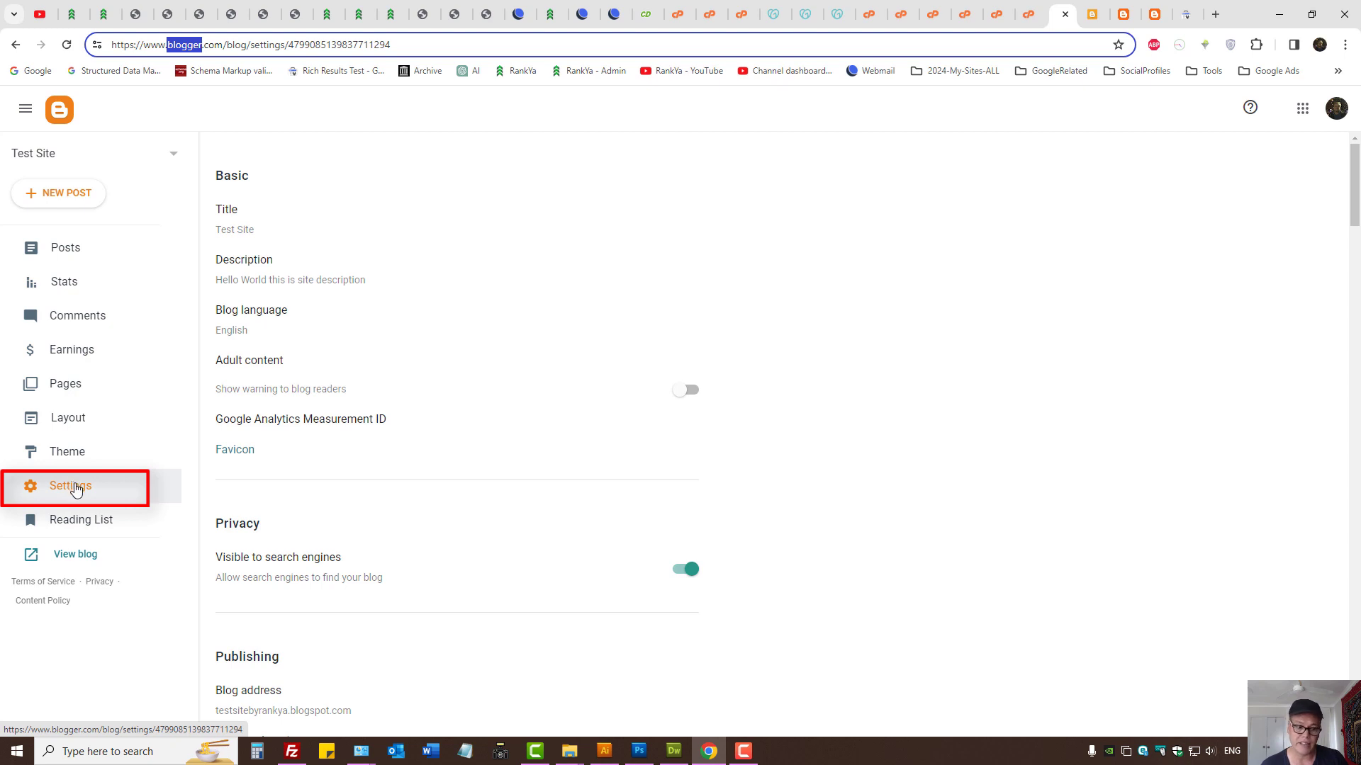
- Scroll down to Publishing and highlight the Fallback subdomain wording
{"action": "scroll", "scroll_direction": "down", "scroll_amount": 3}
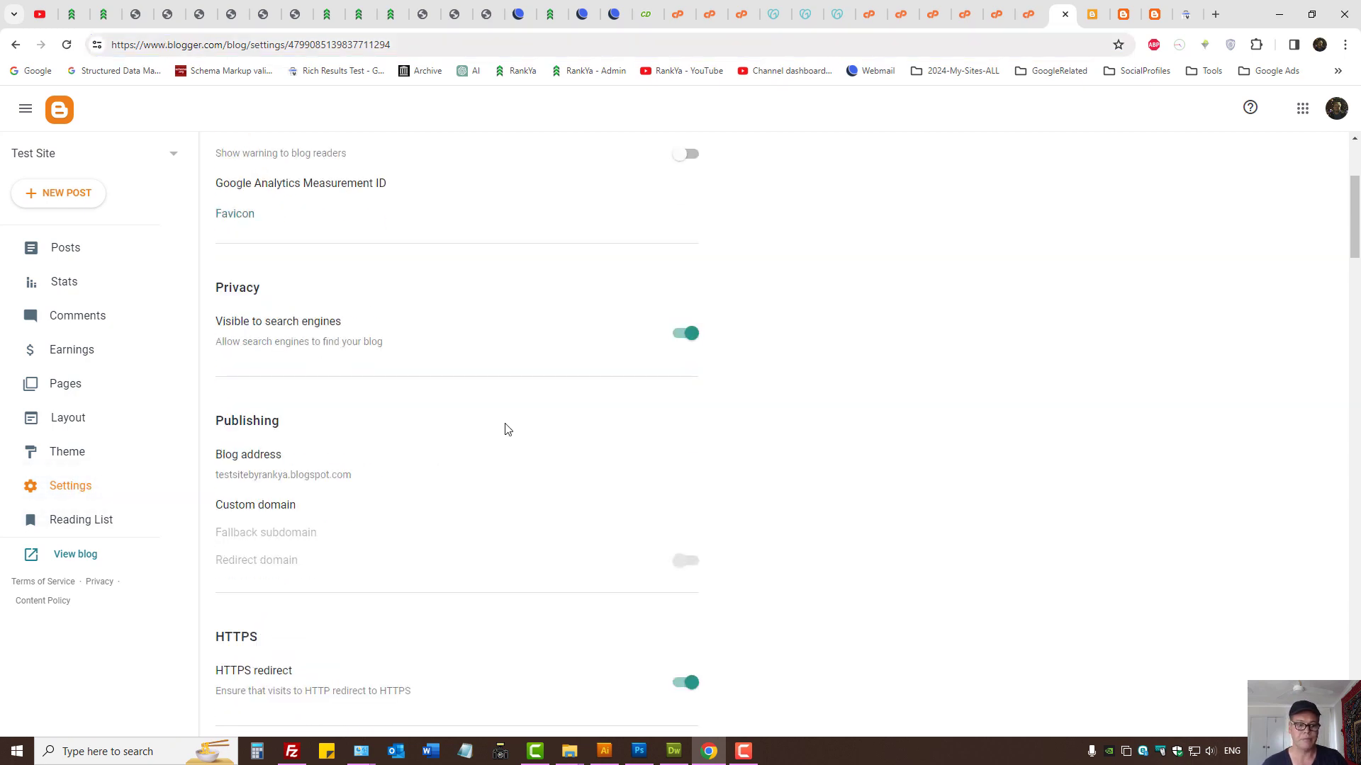
{"action": "scroll", "scroll_direction": "down", "scroll_amount": 3}
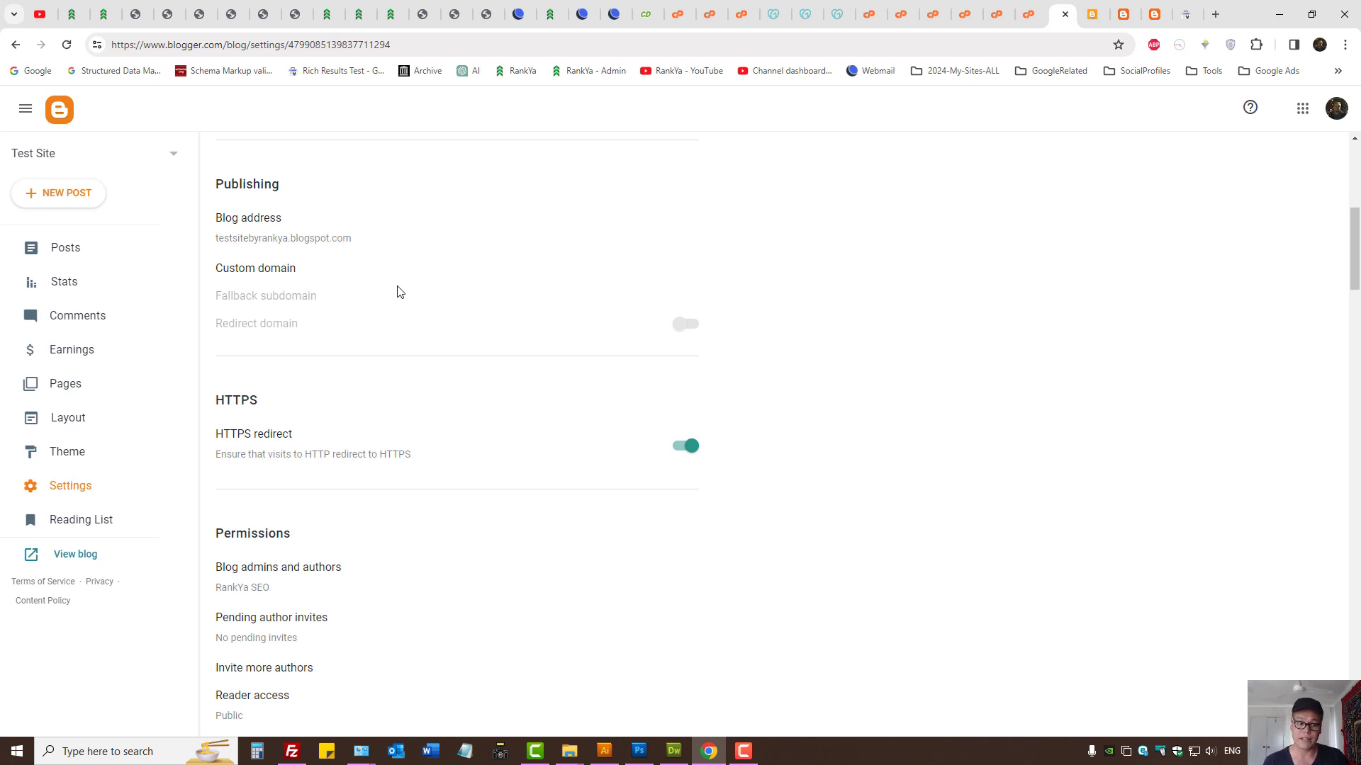
{"action": "mouse_move", "coordinate": [685, 327]}
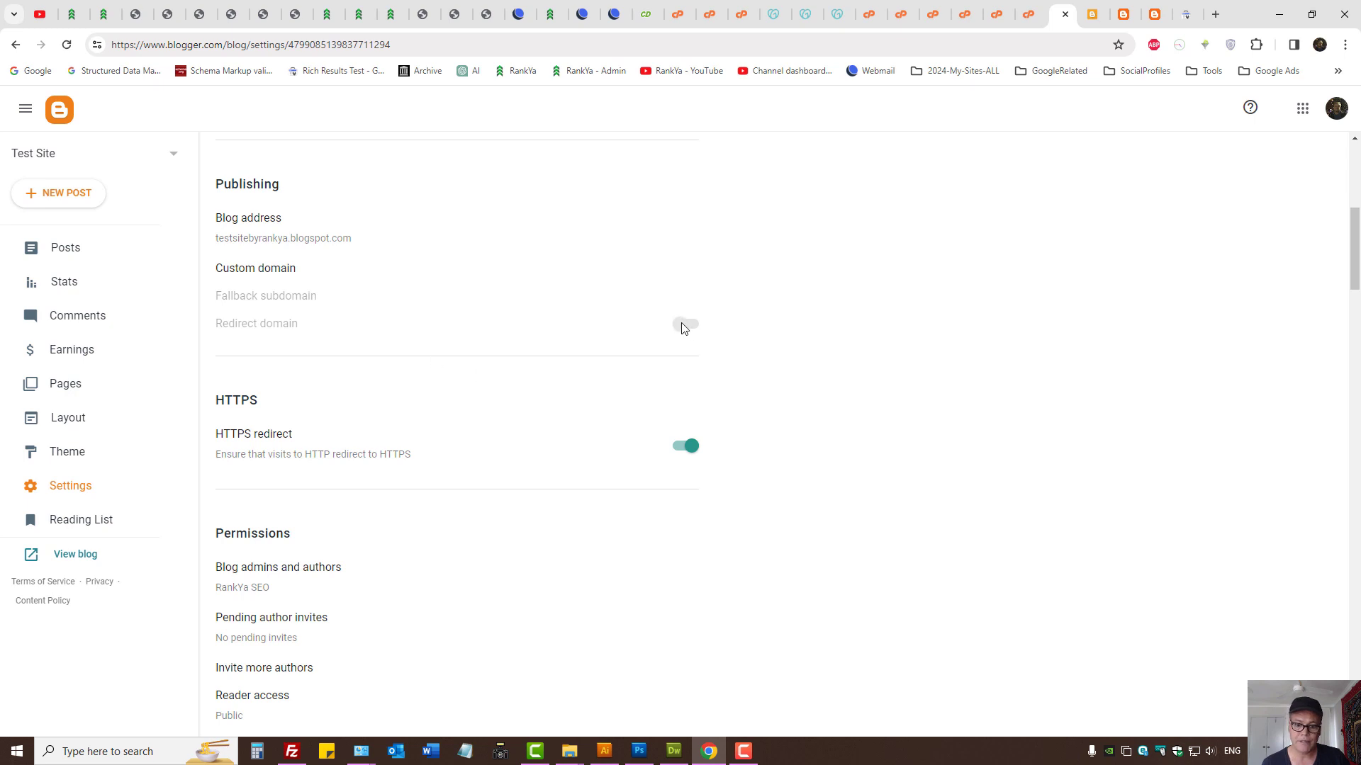
{"action": "double_click", "coordinate": [277, 323]}
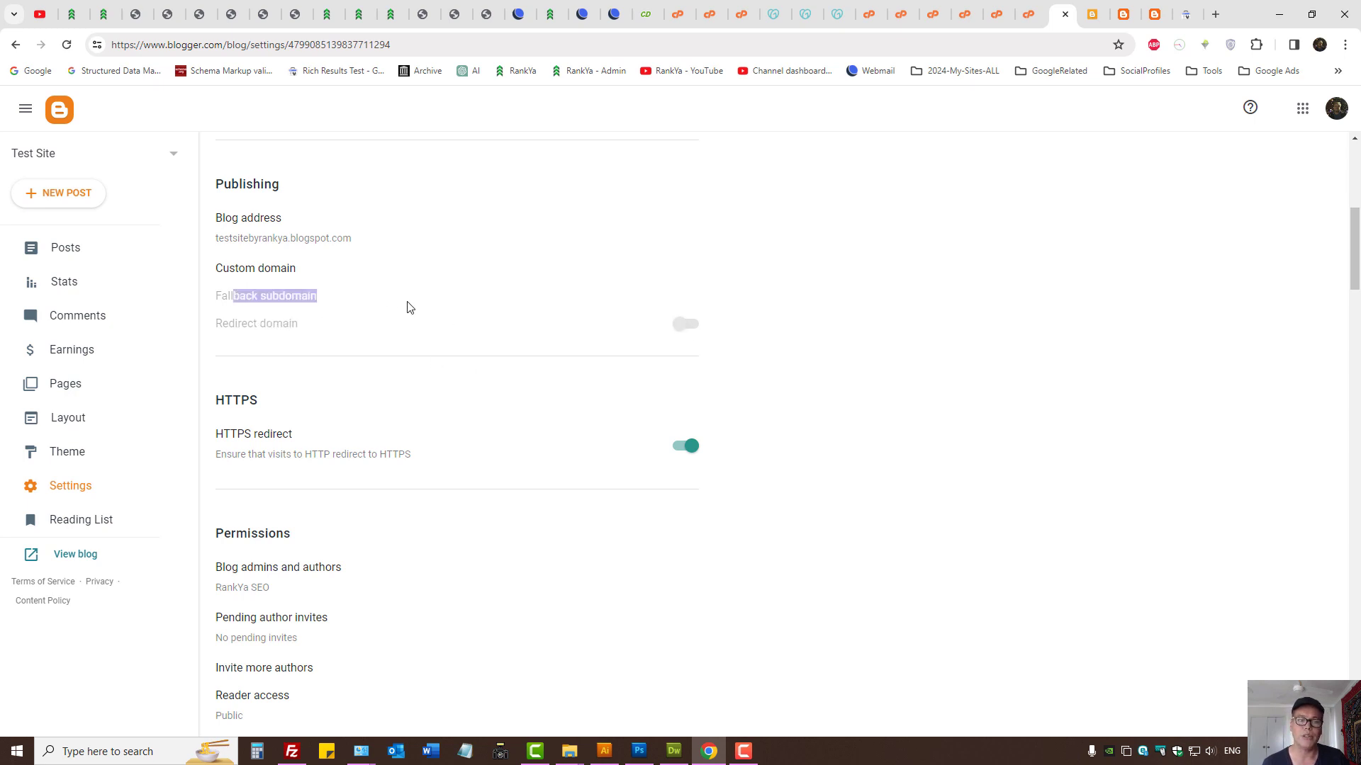
- Open the blog address editor and cancel, keeping testsitebyrankya.blogspot.com unchanged
{"action": "scroll", "scroll_direction": "up", "scroll_amount": 3}
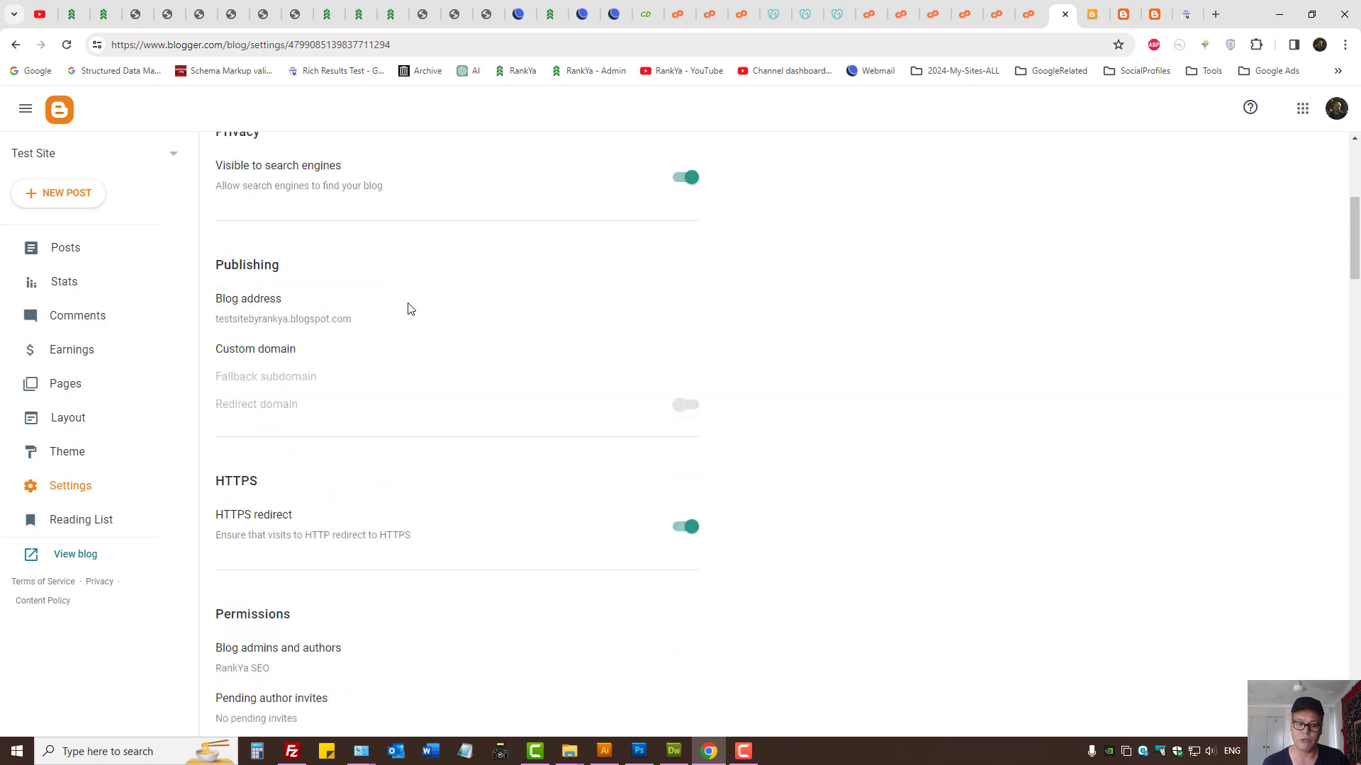
{"action": "left_click", "coordinate": [283, 318]}
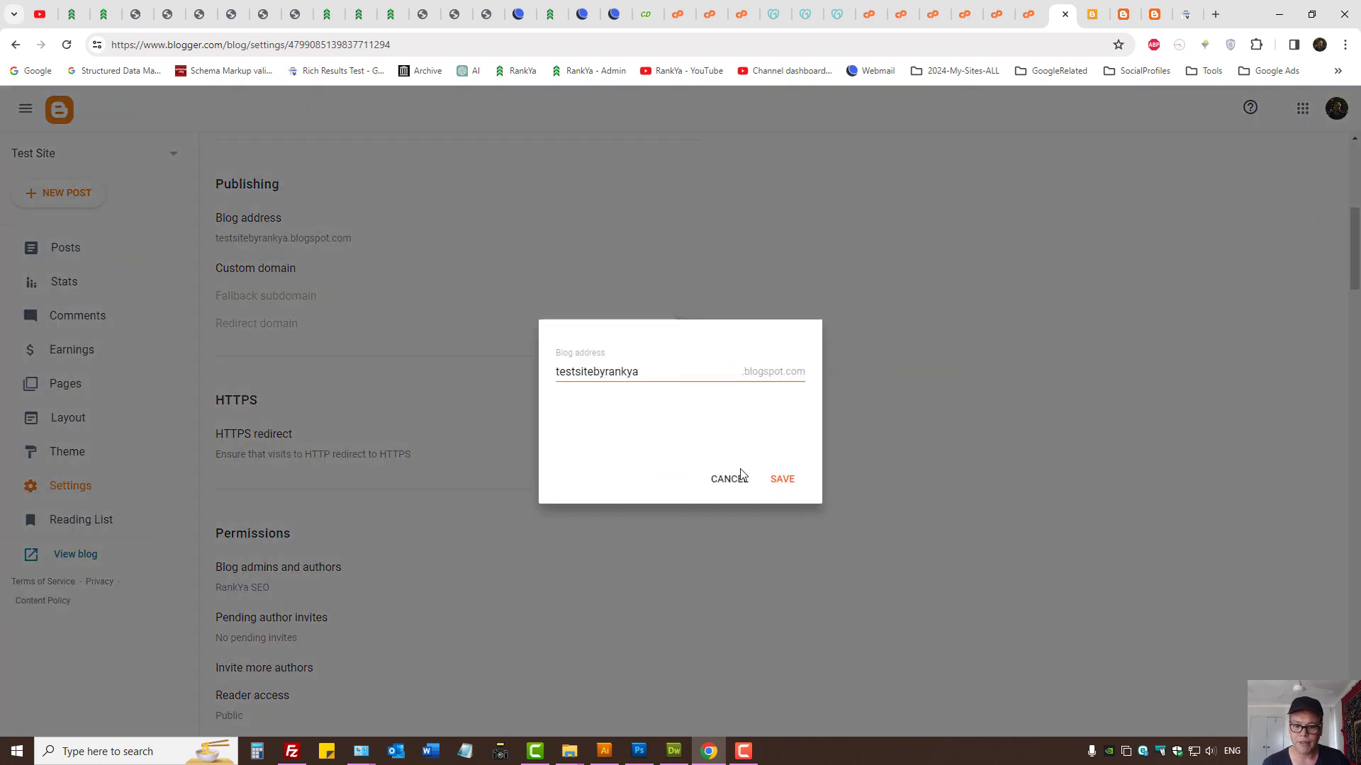
{"action": "left_click", "coordinate": [728, 478]}
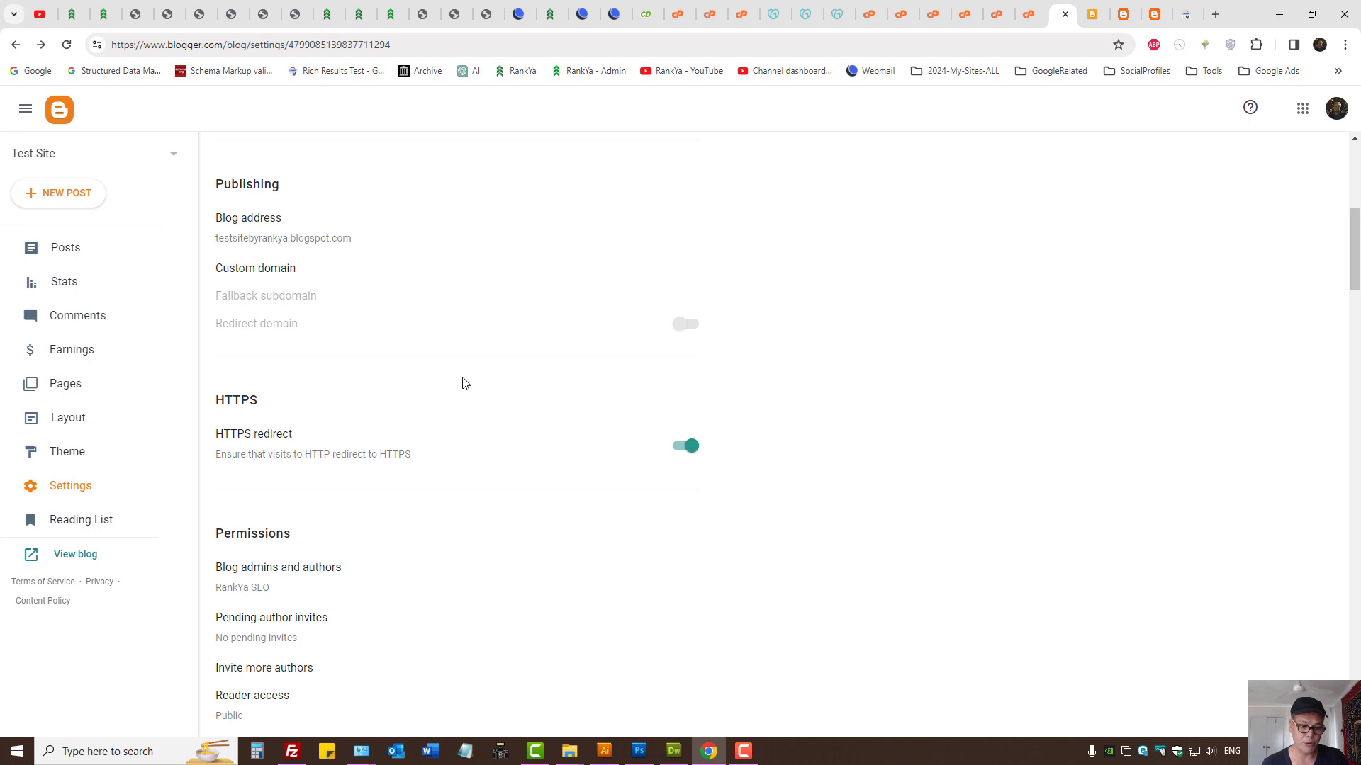
{"action": "mouse_move", "coordinate": [324, 318]}
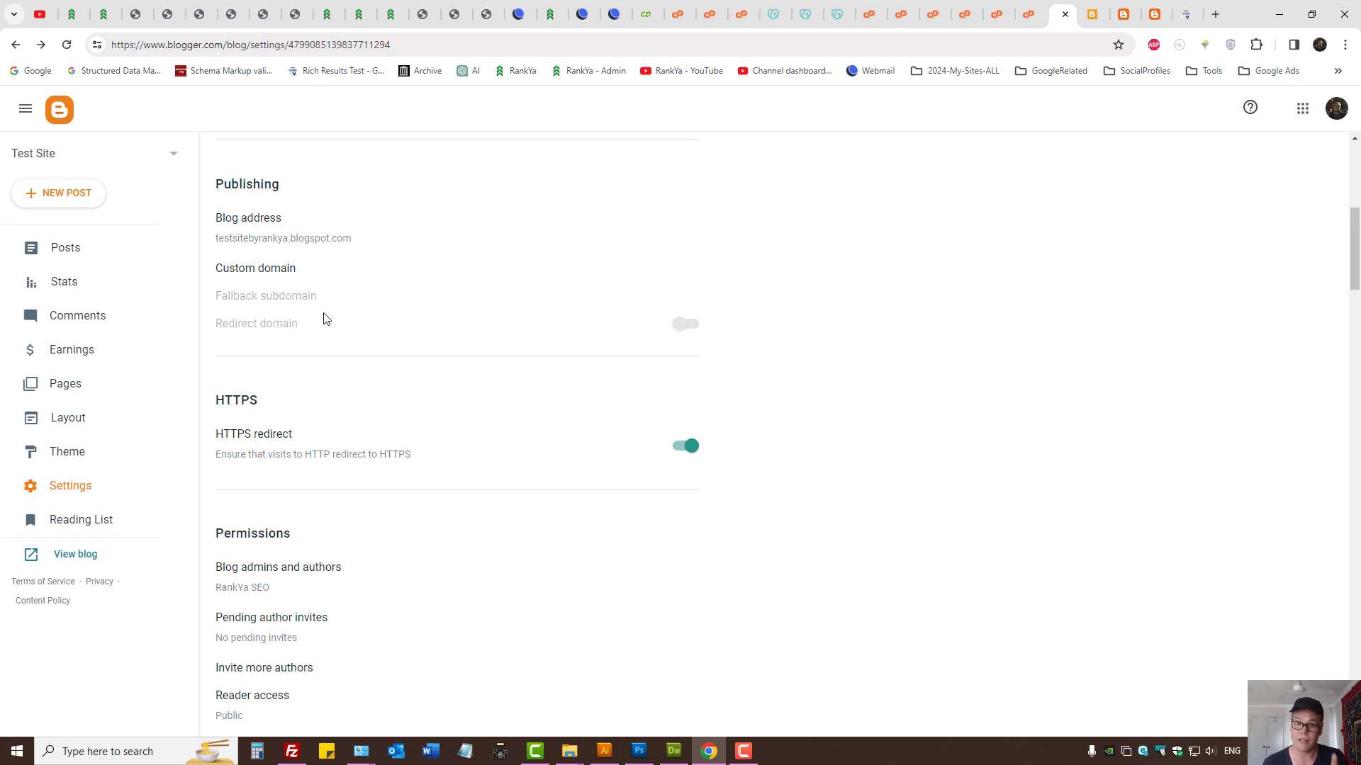
{"action": "mouse_move", "coordinate": [324, 350]}
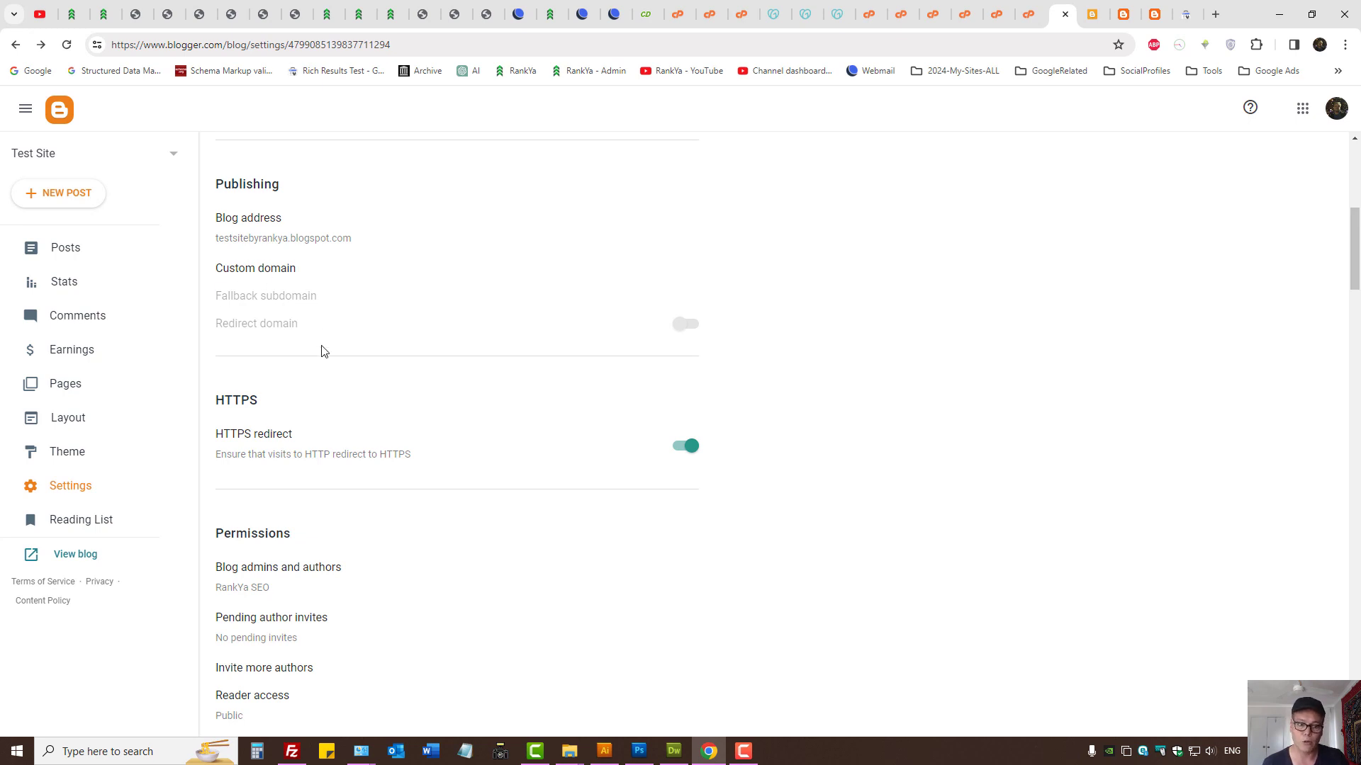
{"action": "mouse_move", "coordinate": [1104, 209]}
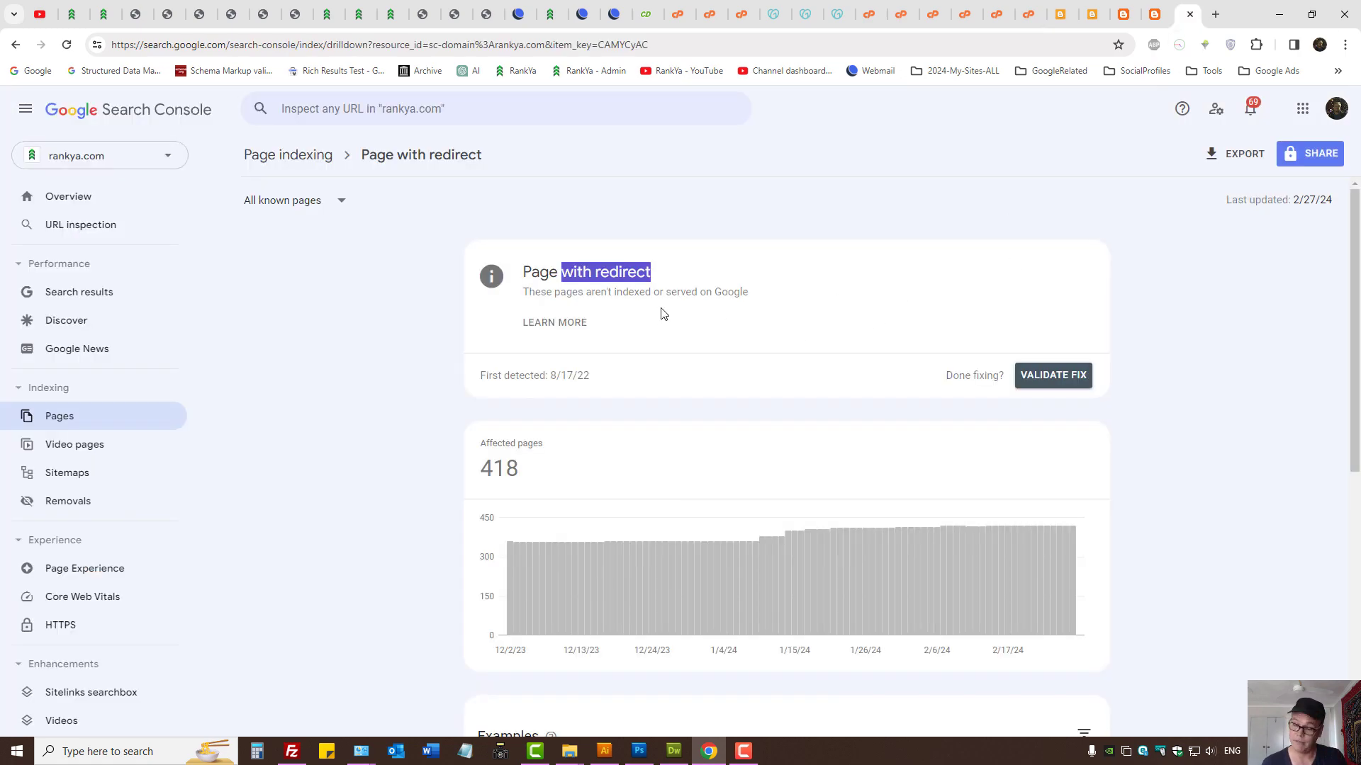
- Return to Blogger's Publishing settings, with the custom domain and HTTPS redirect still on
{"action": "left_click", "coordinate": [385, 14]}
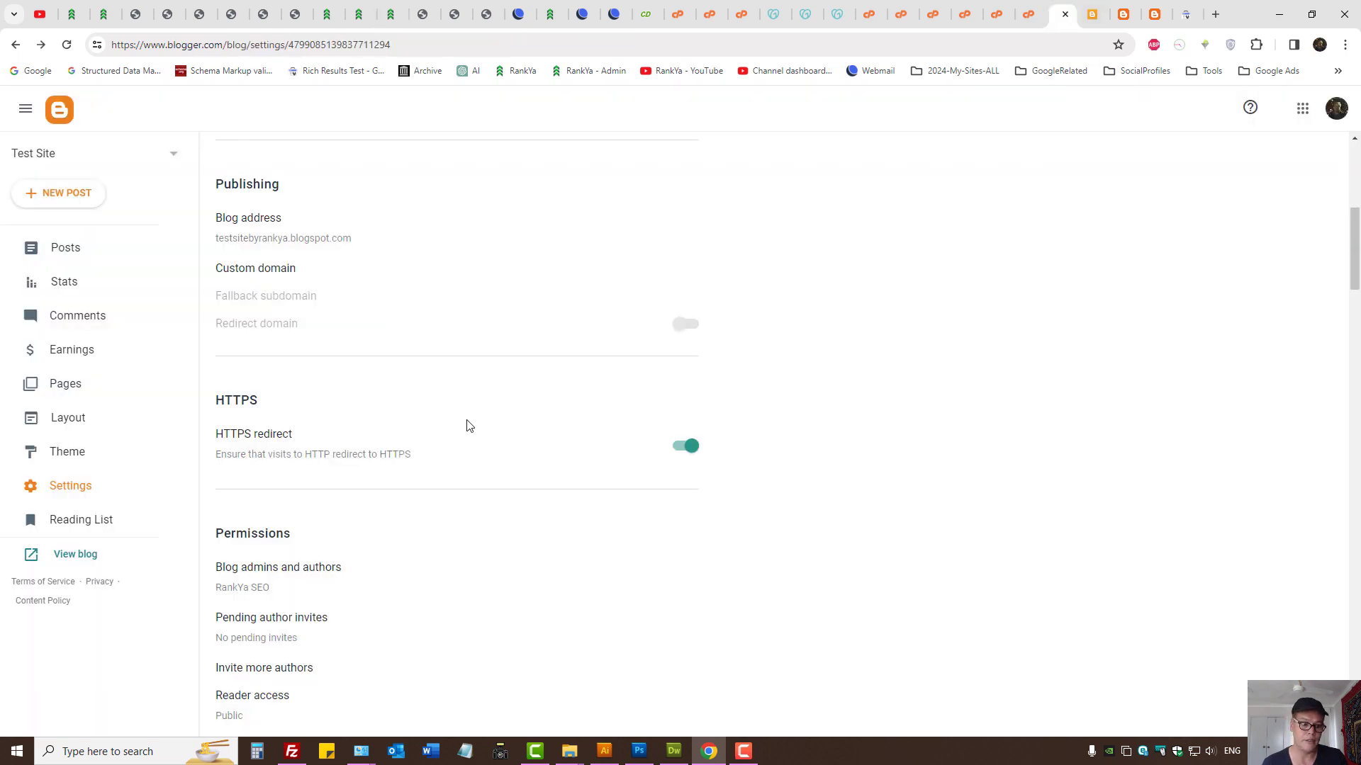
{"action": "double_click", "coordinate": [252, 433]}
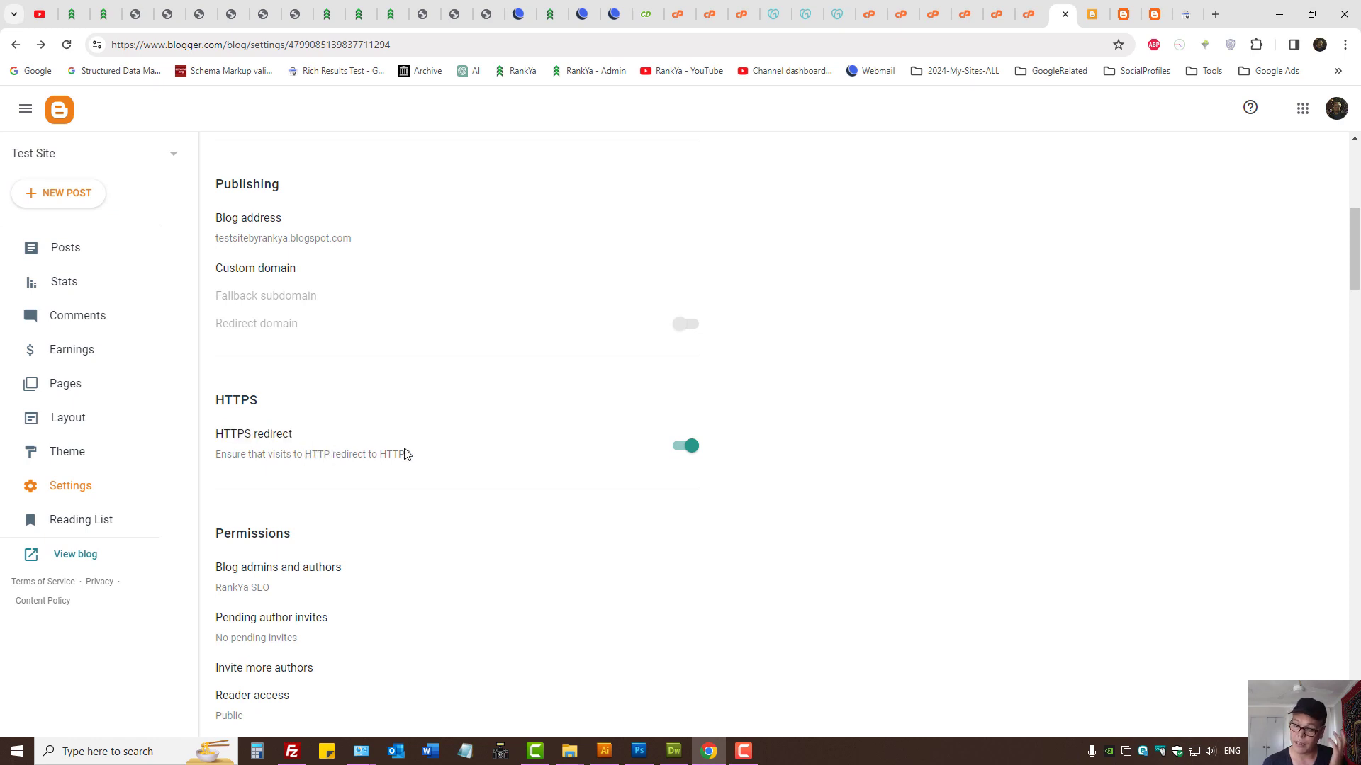
{"action": "scroll", "scroll_direction": "down", "scroll_amount": 3}
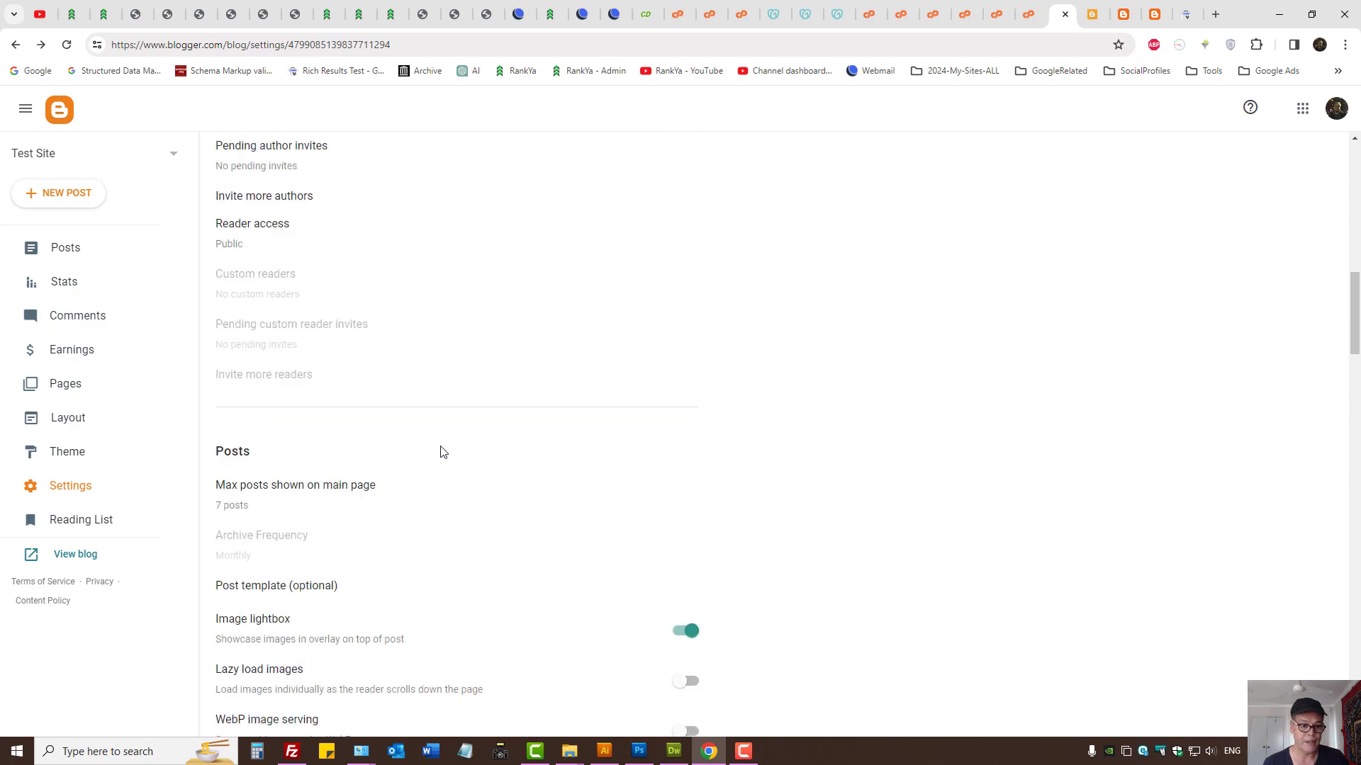
{"action": "scroll", "scroll_direction": "down", "scroll_amount": 3}
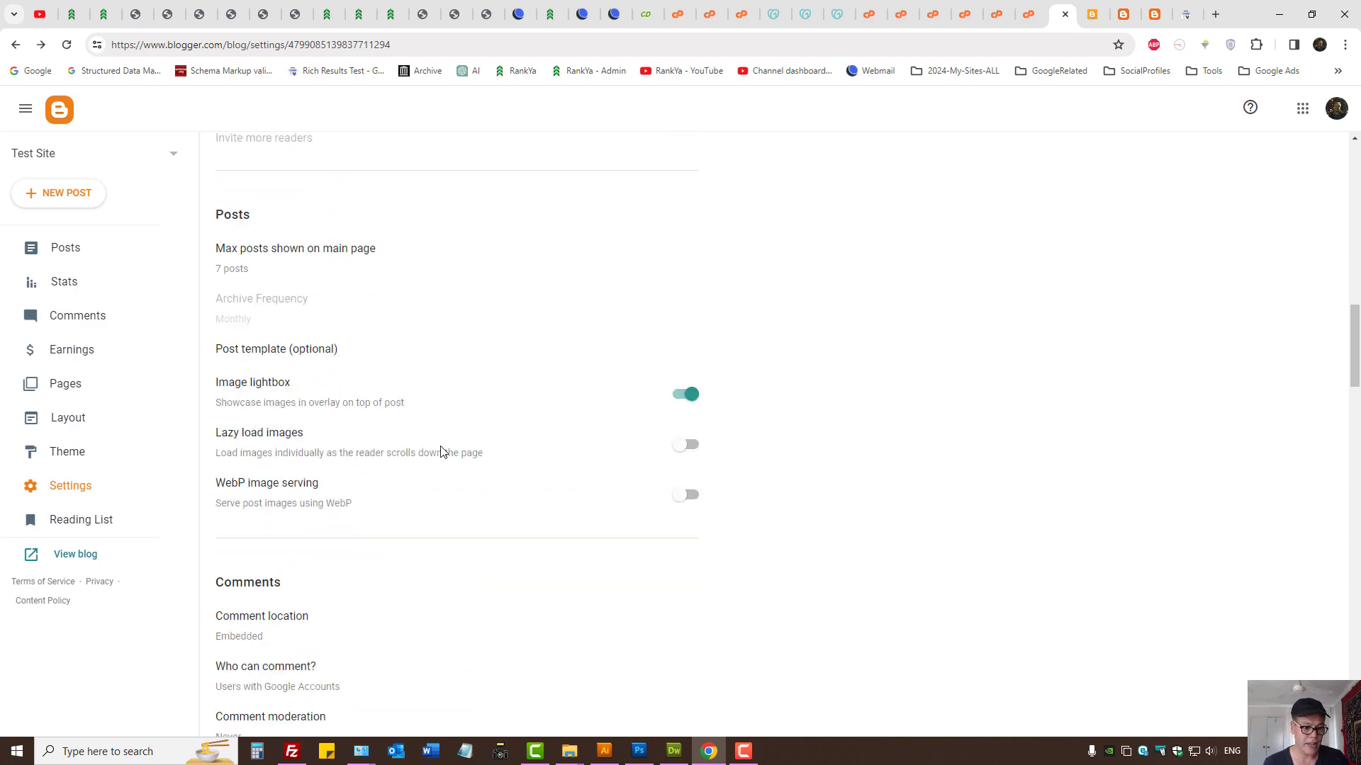
{"action": "scroll", "scroll_direction": "down", "scroll_amount": 3}
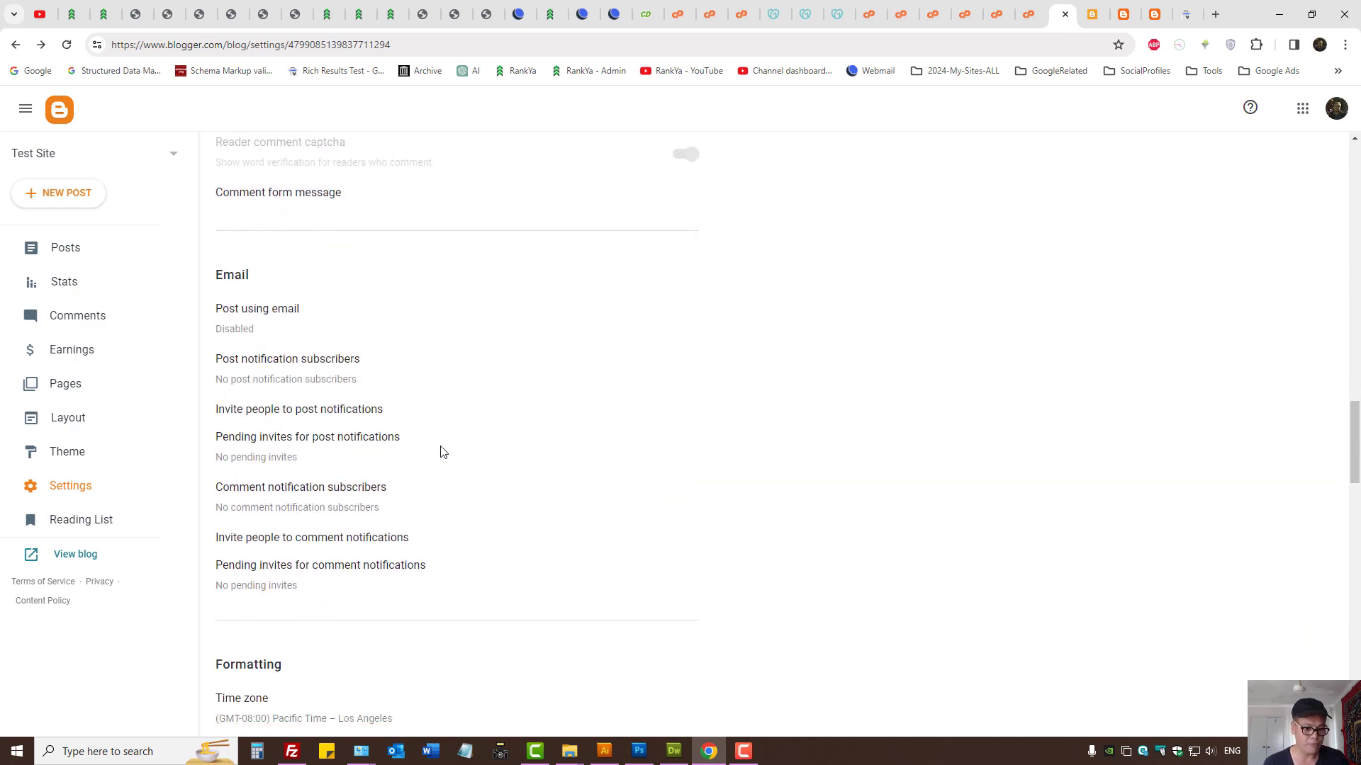
{"action": "scroll", "scroll_direction": "down", "scroll_amount": 3}
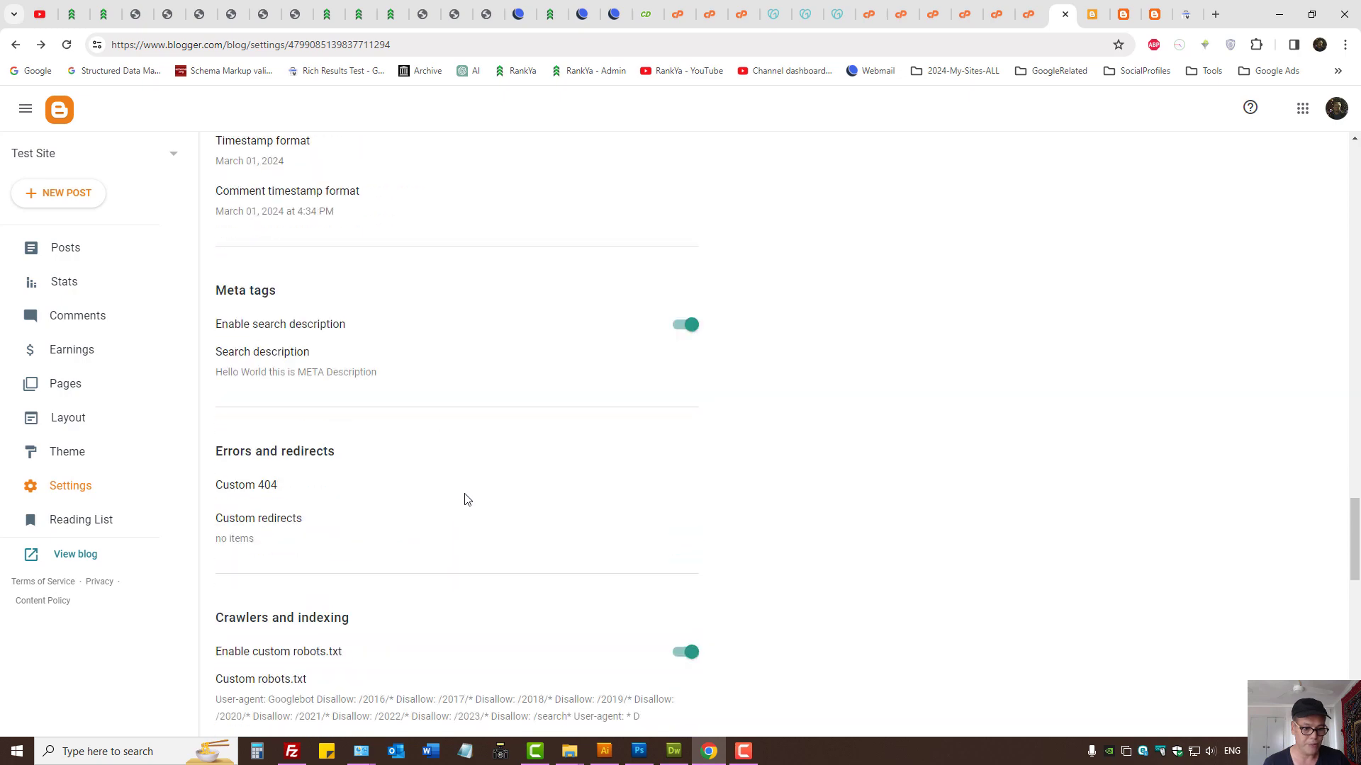
{"action": "left_click", "coordinate": [258, 518]}
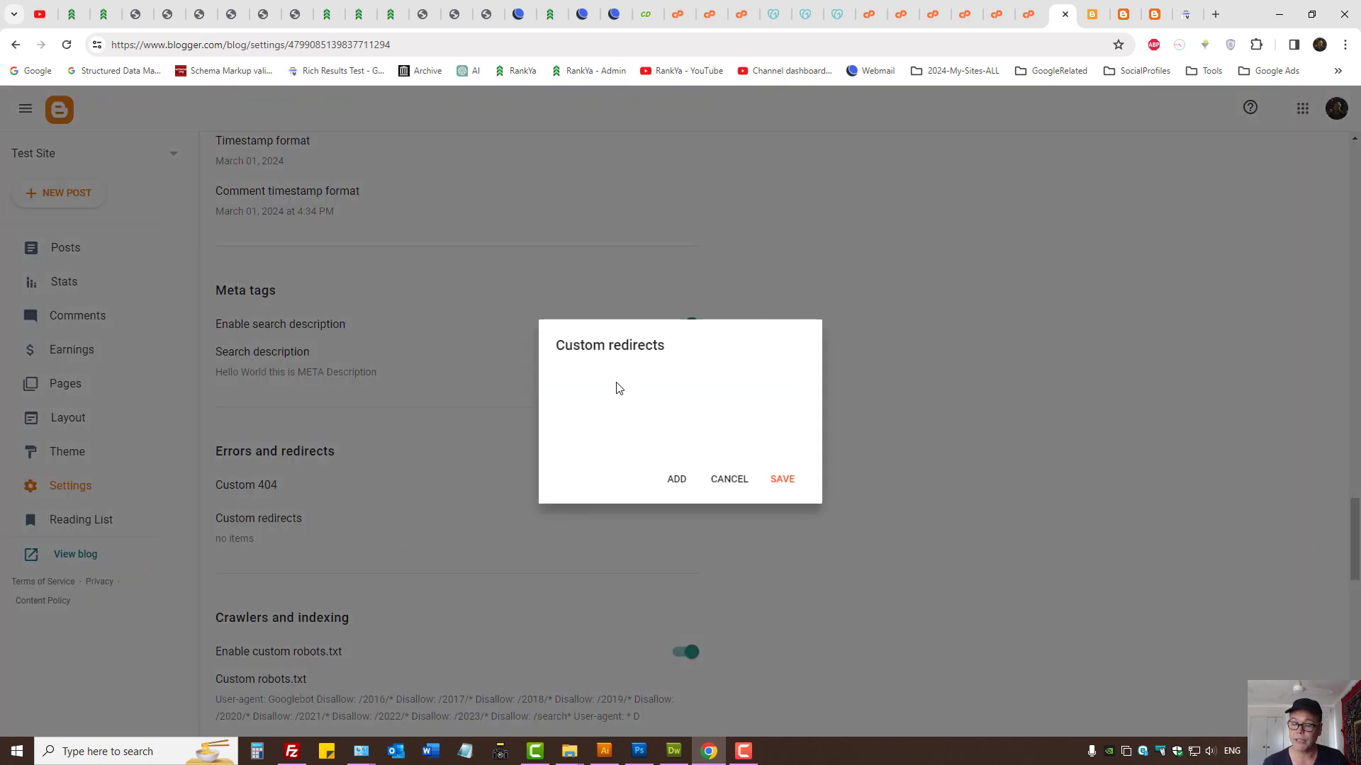
{"action": "left_click", "coordinate": [676, 479]}
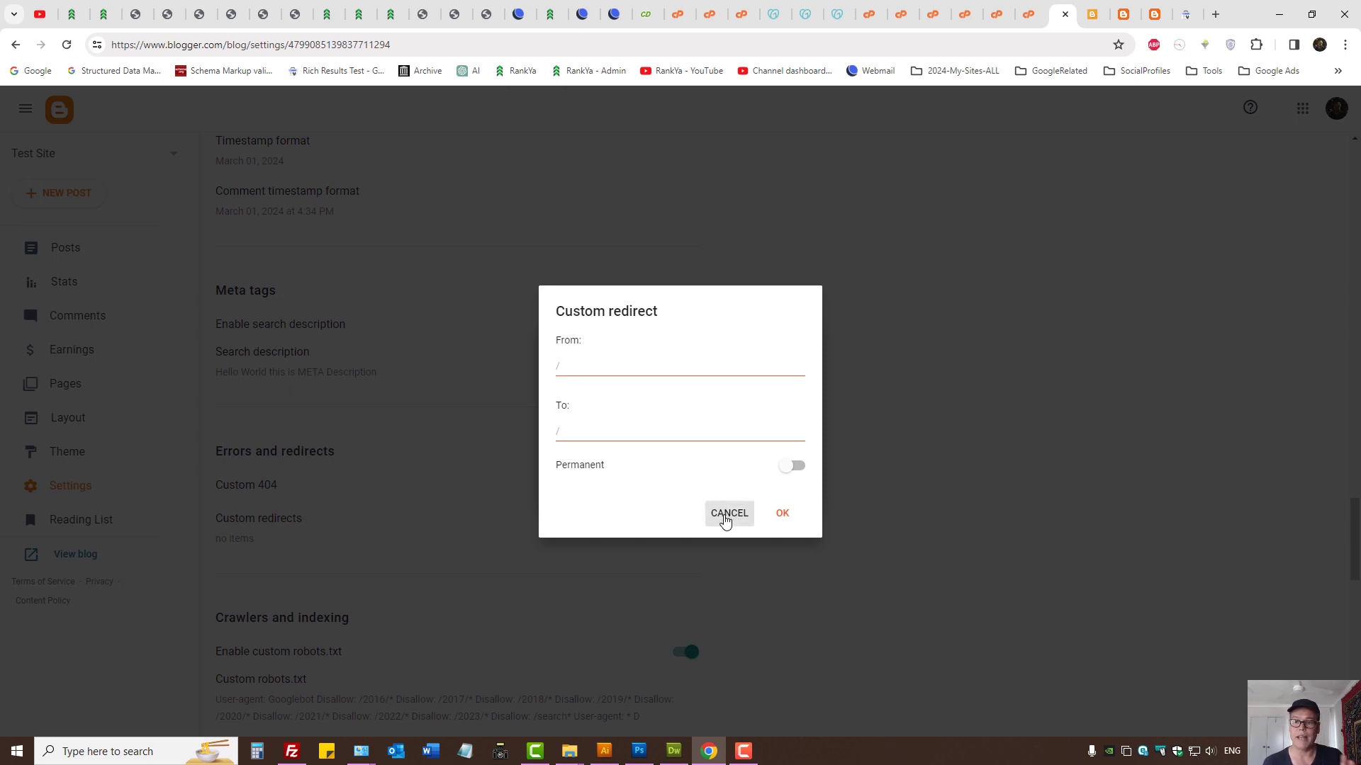
{"action": "left_click", "coordinate": [729, 513]}
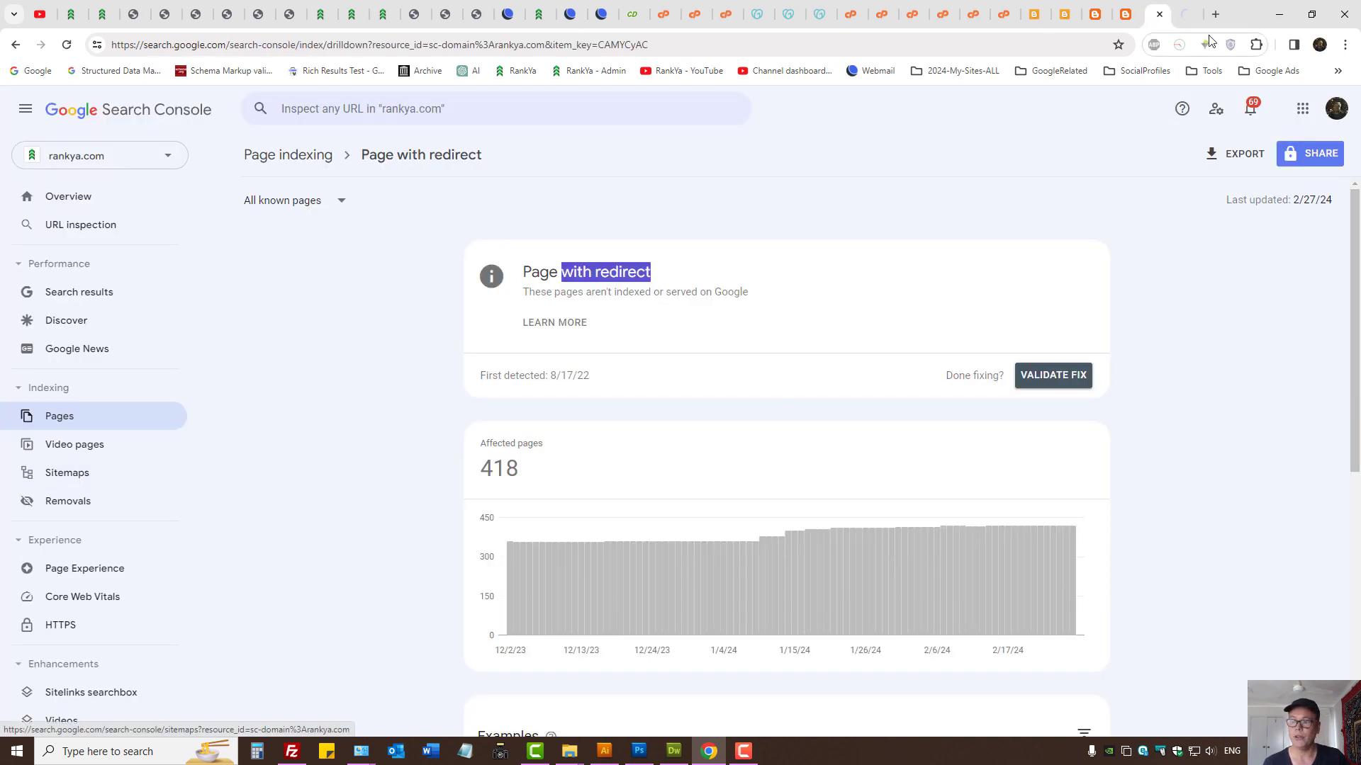
{"action": "left_click", "coordinate": [66, 473]}
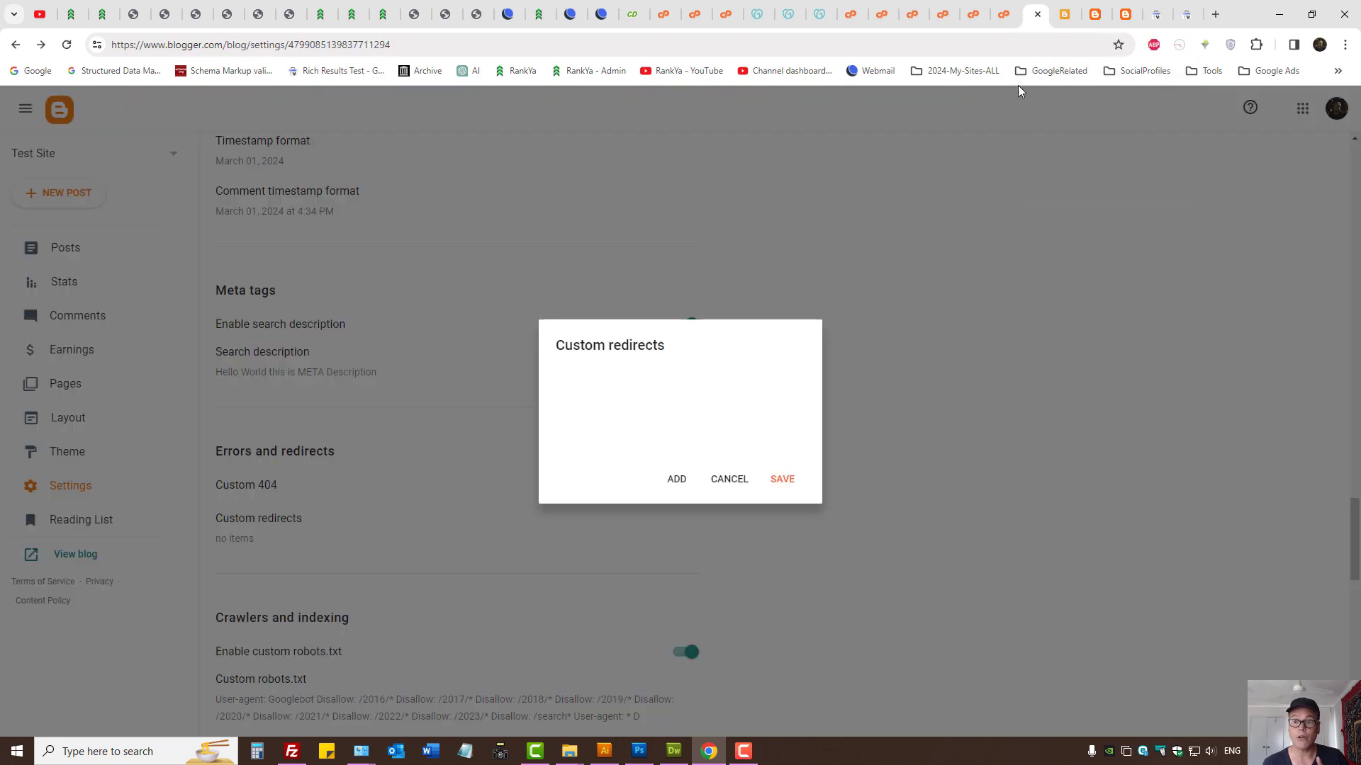
{"action": "mouse_move", "coordinate": [729, 479]}
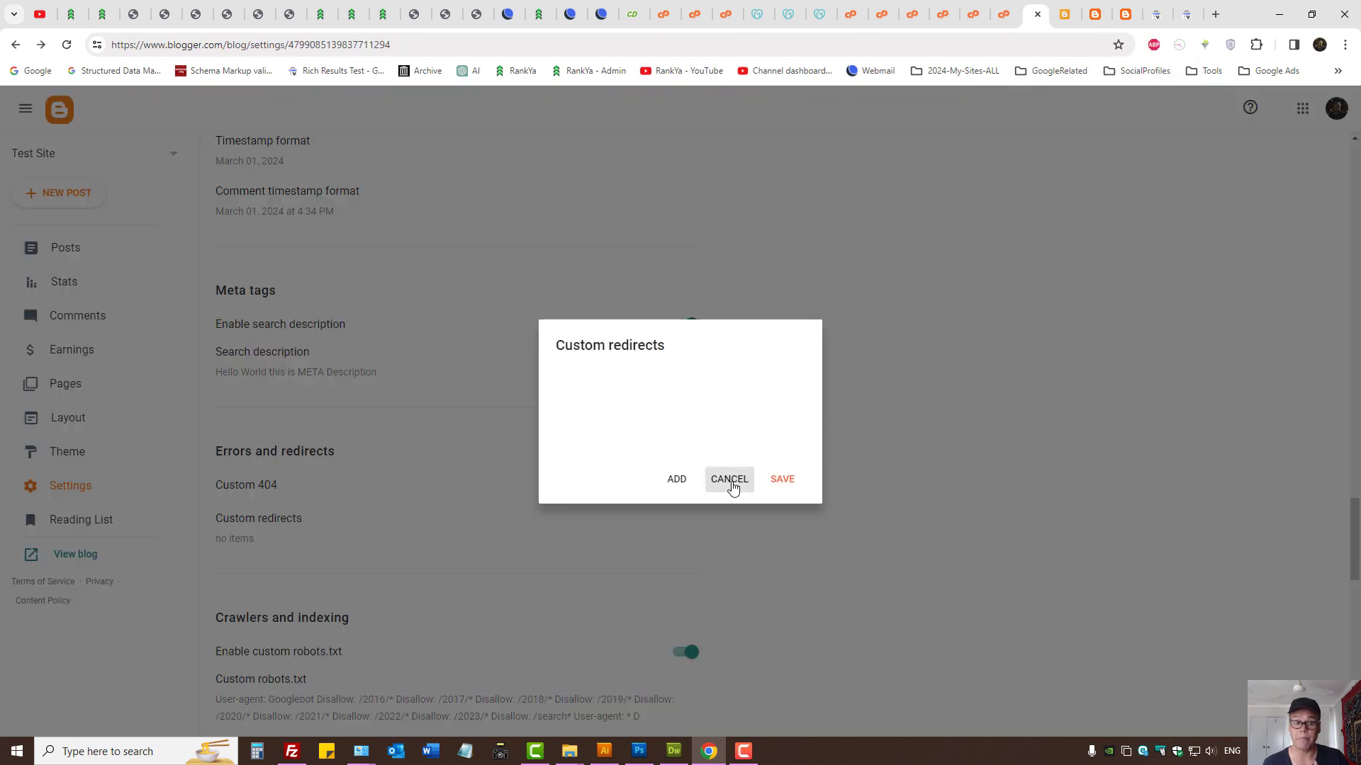
{"action": "left_click", "coordinate": [729, 479]}
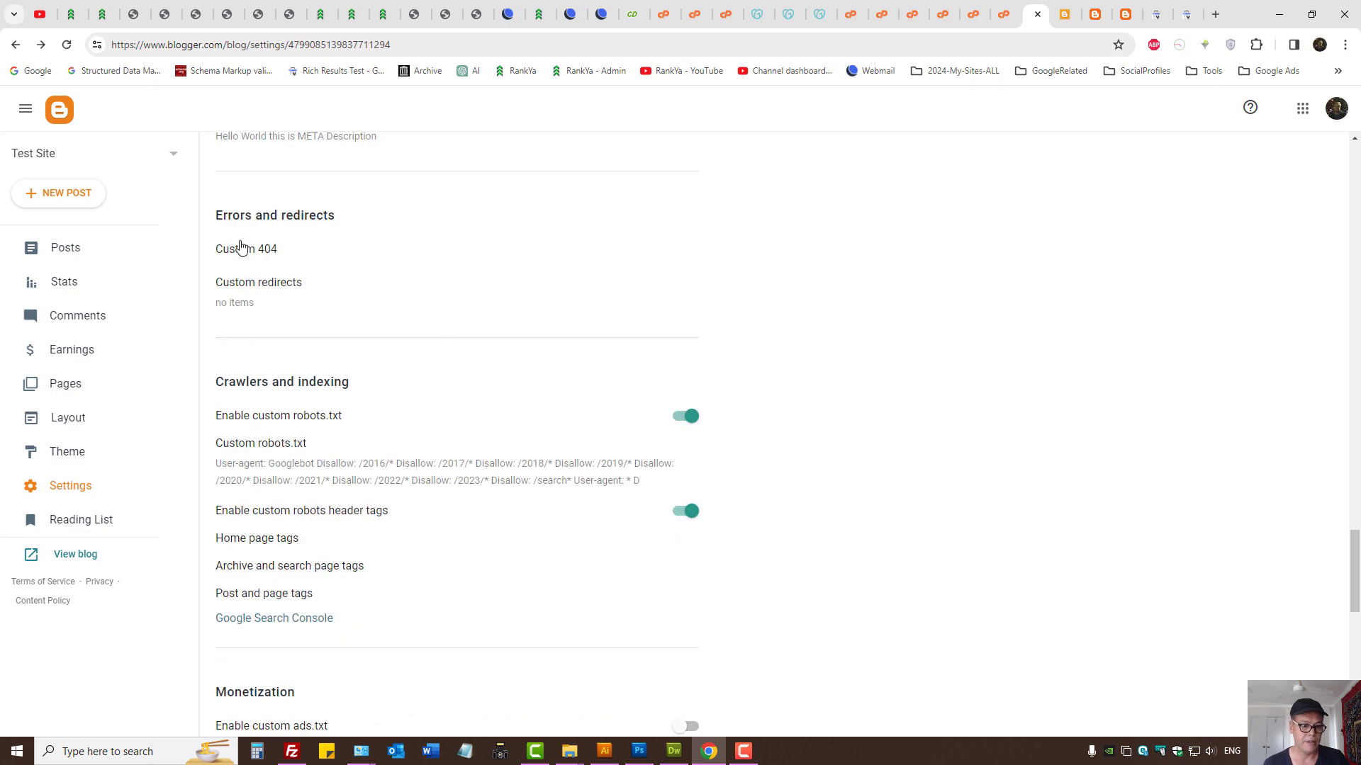
{"action": "left_click", "coordinate": [246, 249]}
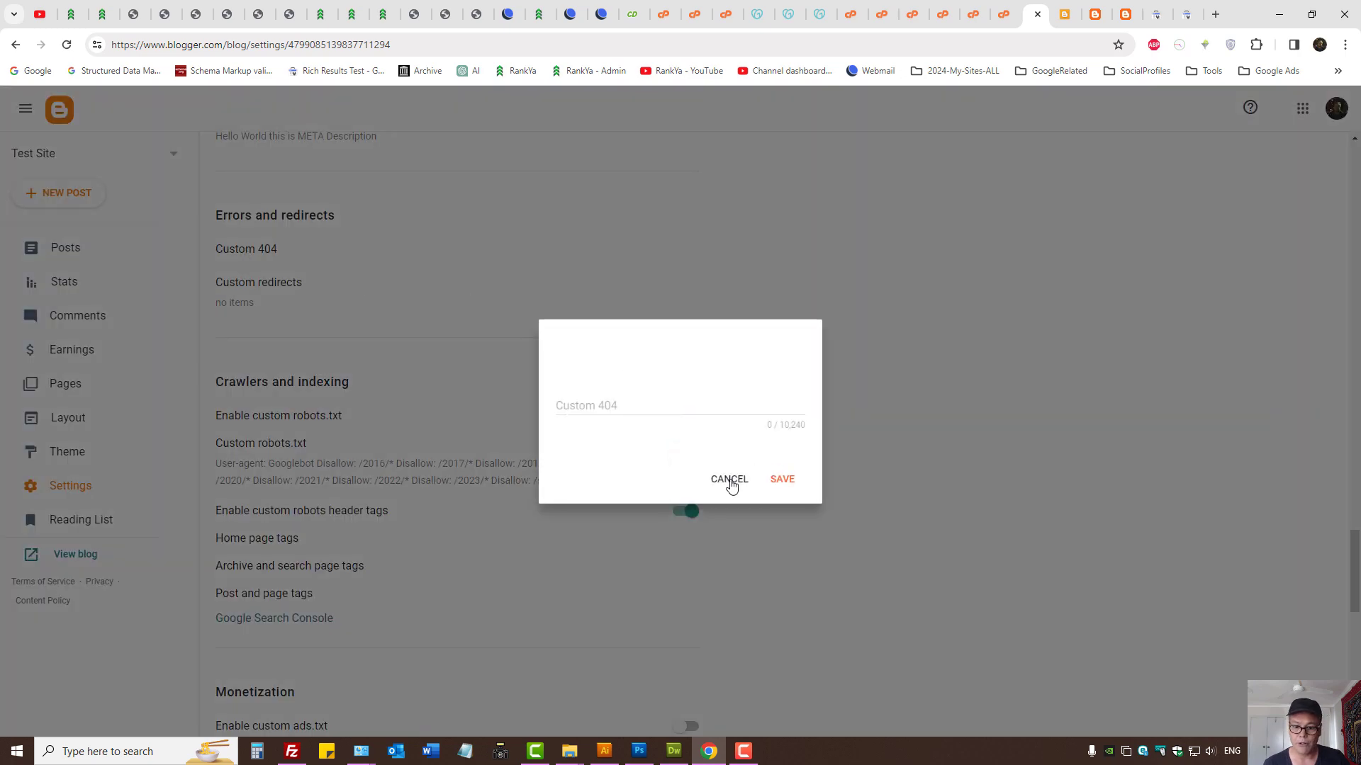
{"action": "left_click", "coordinate": [729, 479]}
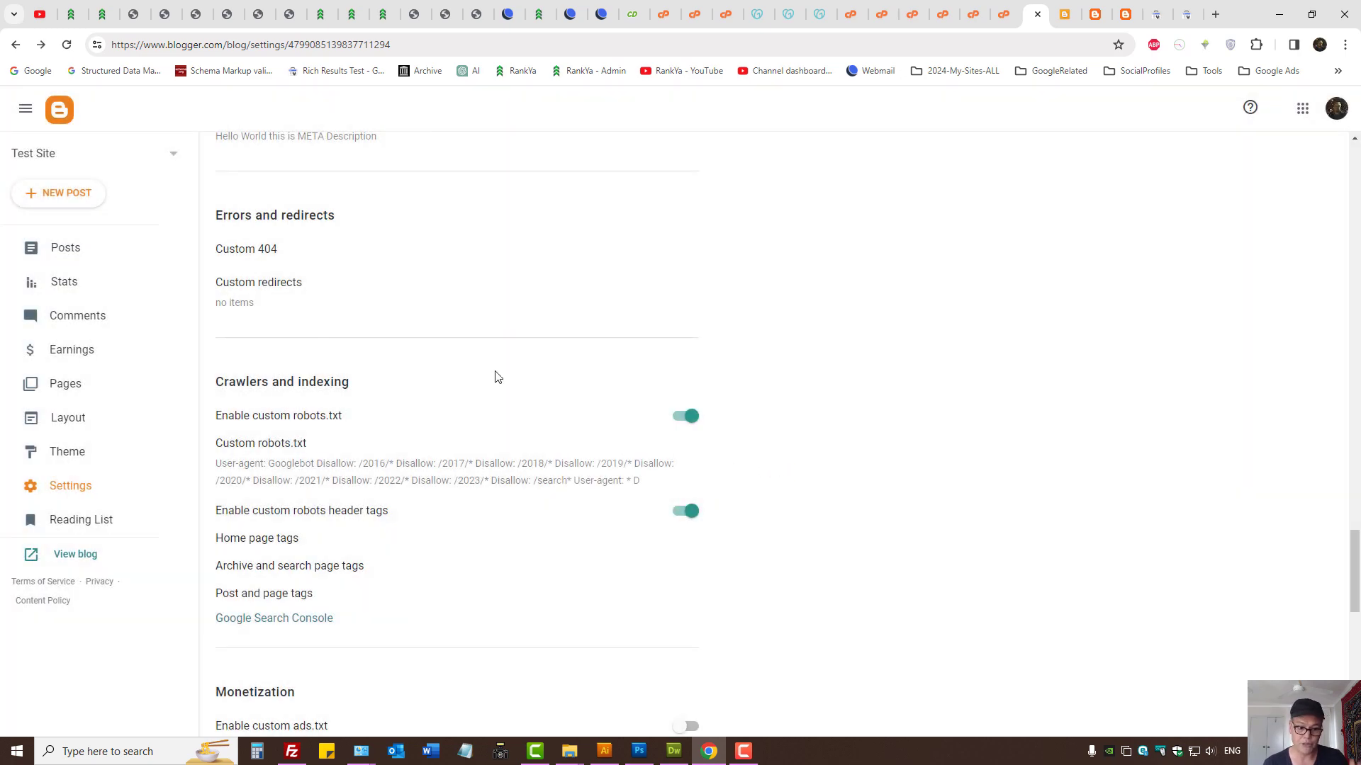
{"action": "scroll", "scroll_direction": "down", "scroll_amount": 3}
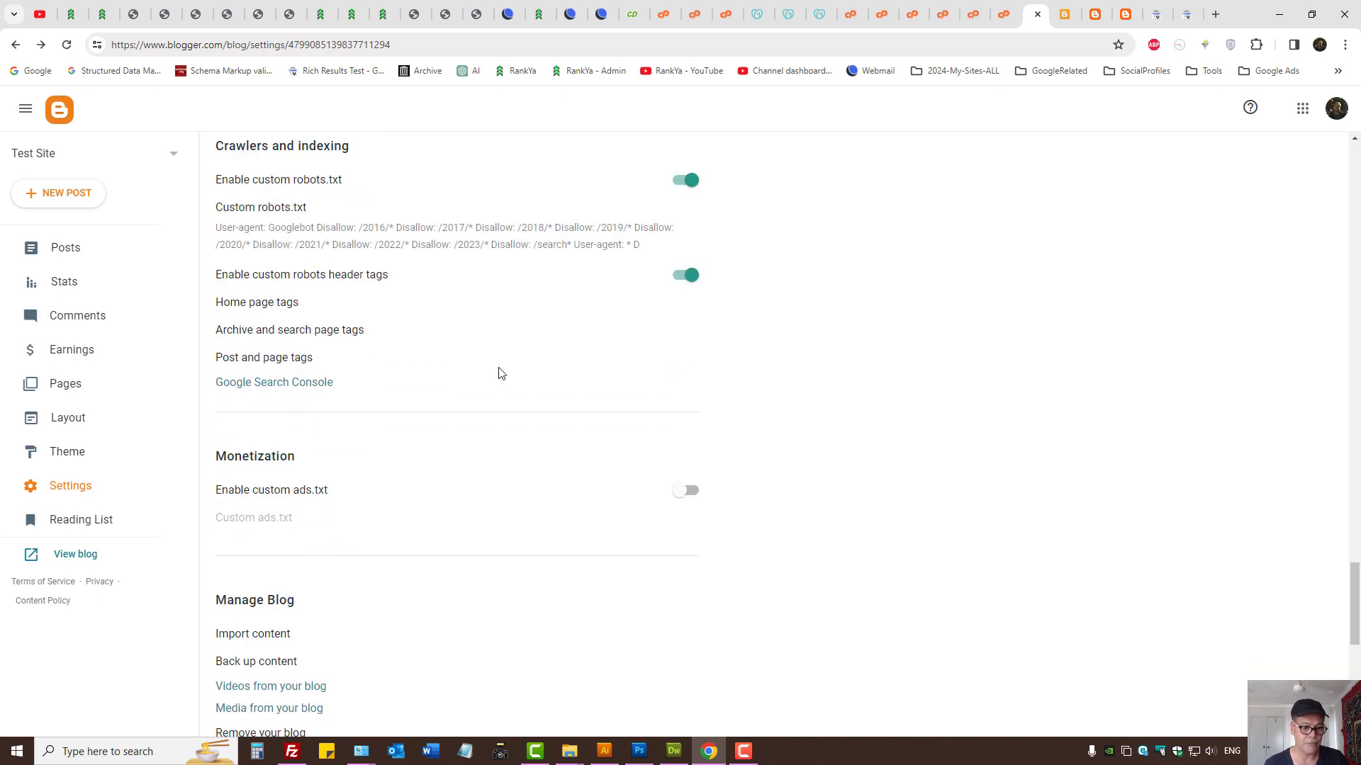
{"action": "scroll", "scroll_direction": "down", "scroll_amount": 3}
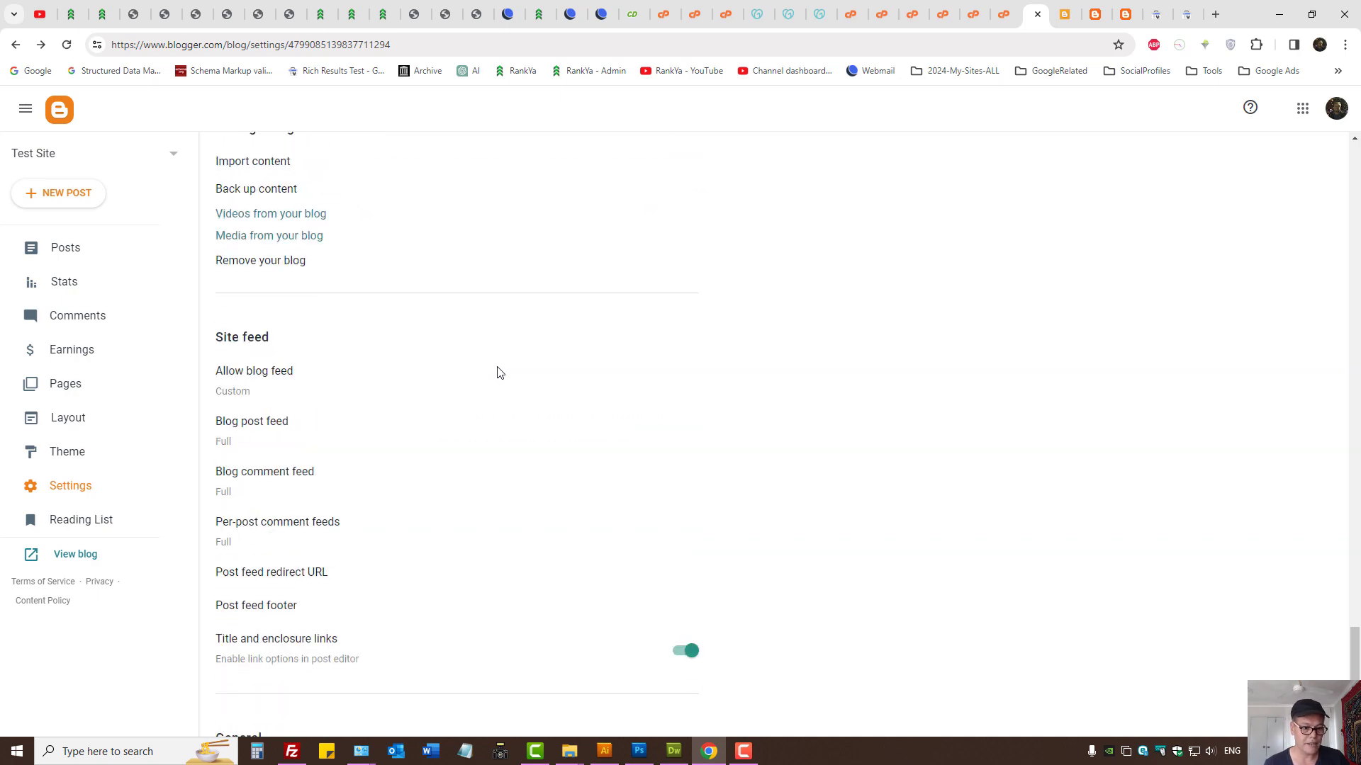
{"action": "scroll", "scroll_direction": "down", "scroll_amount": 3}
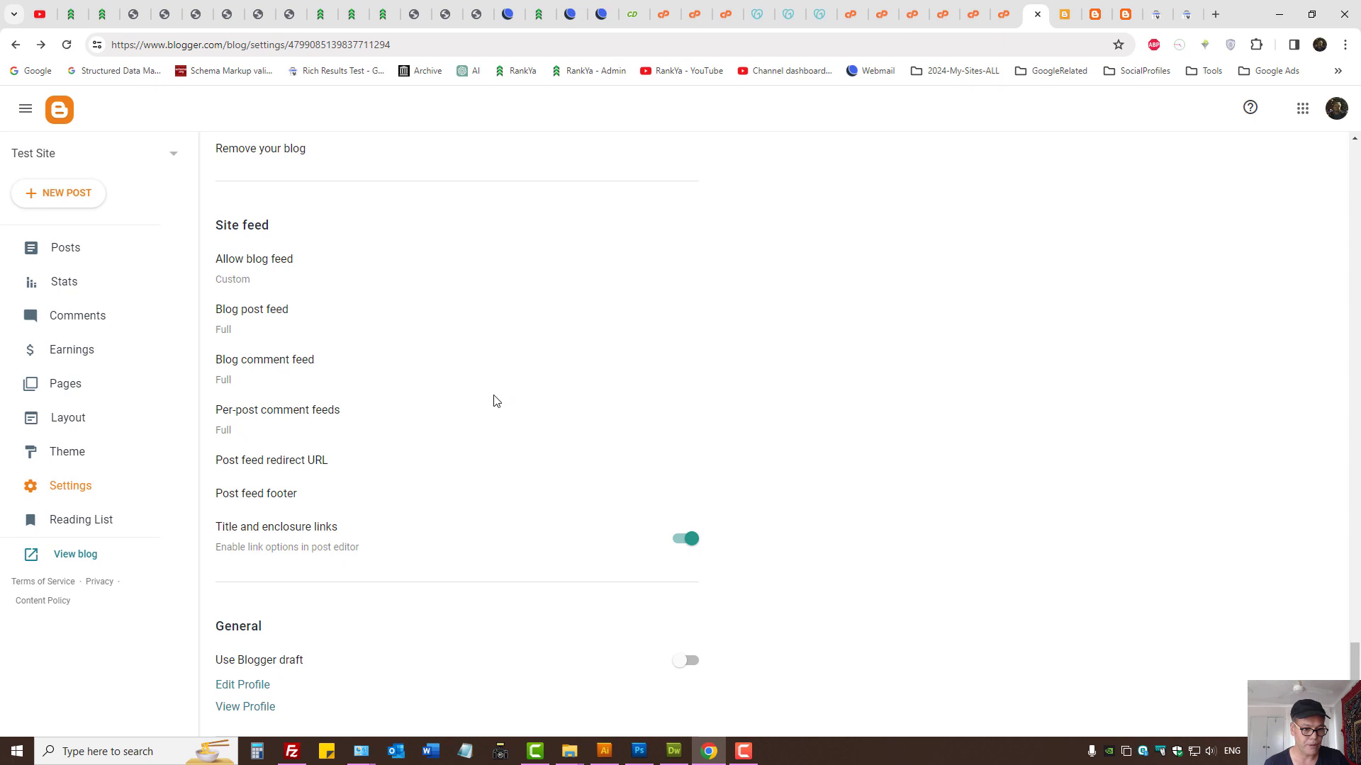
{"action": "mouse_move", "coordinate": [467, 414]}
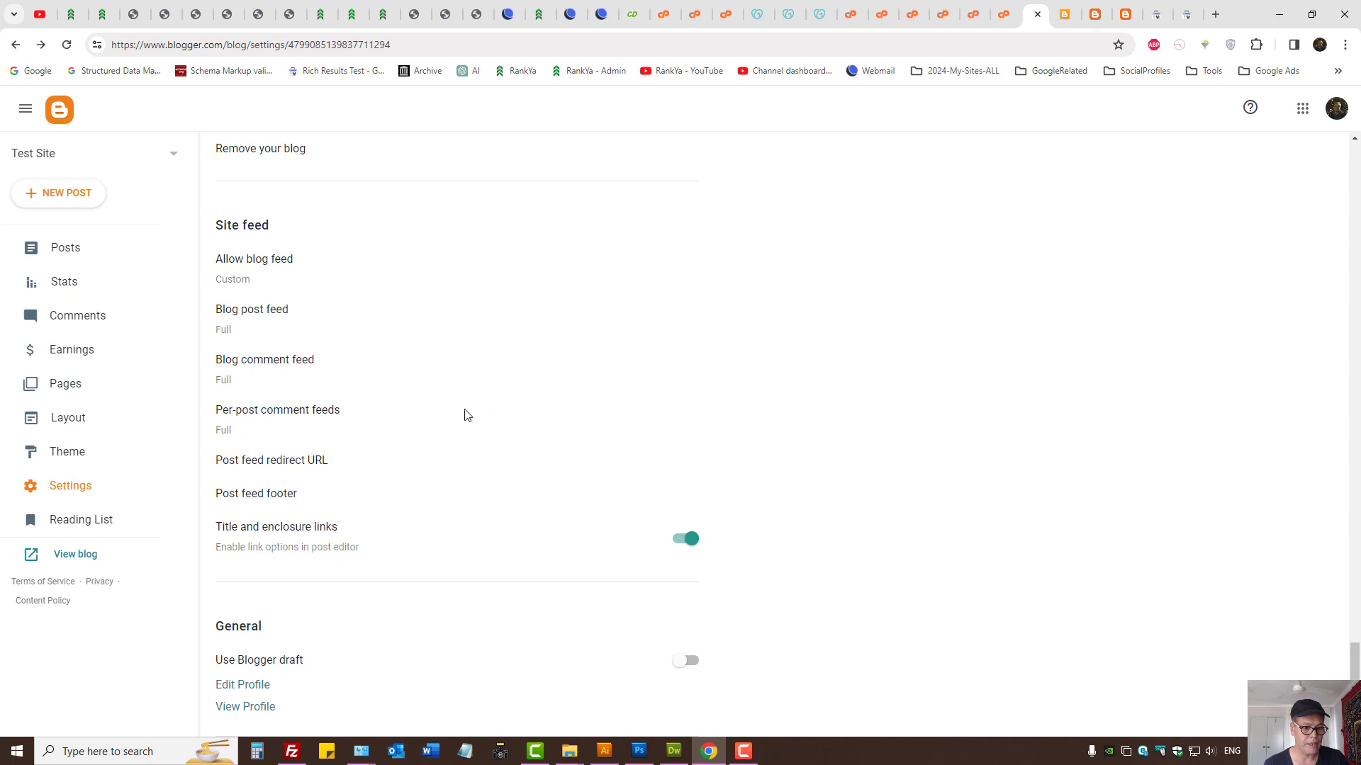
{"action": "scroll", "scroll_direction": "up", "scroll_amount": 3}
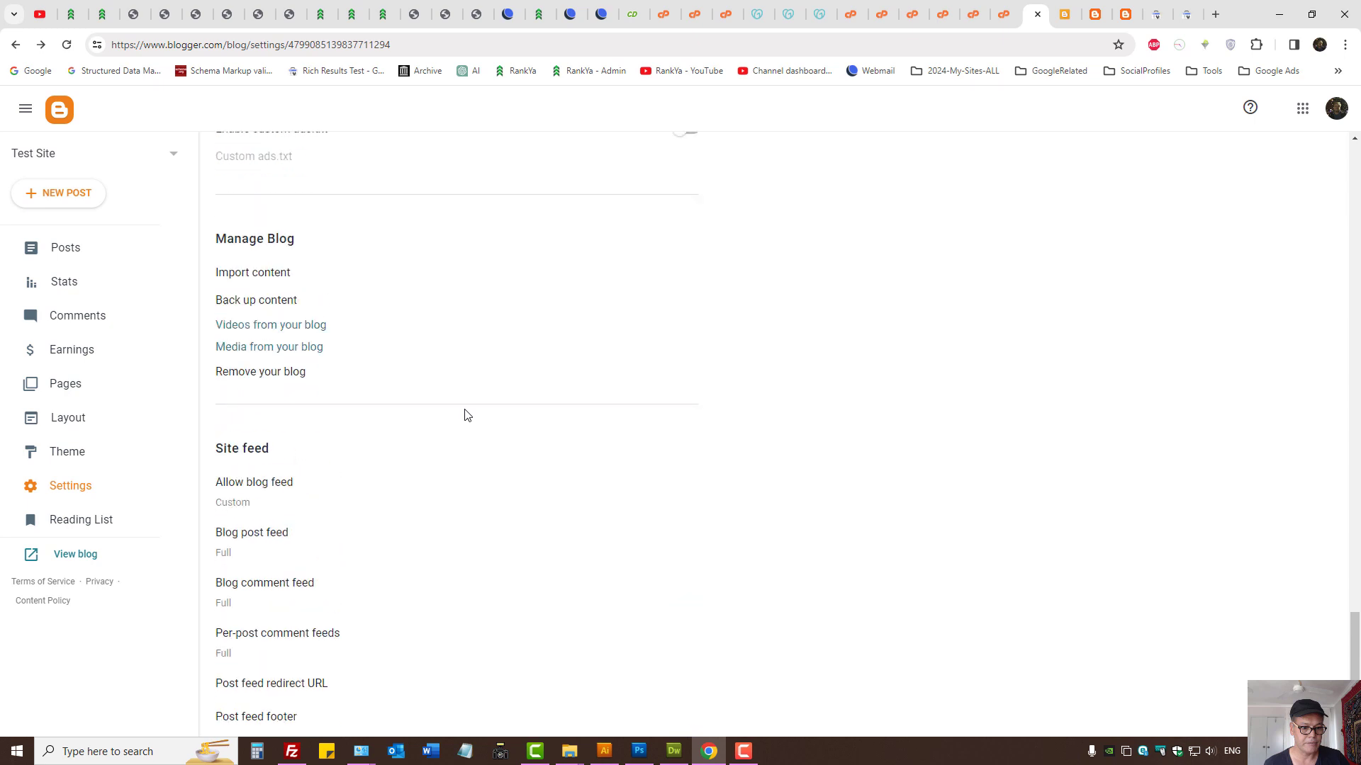
{"action": "scroll", "scroll_direction": "down", "scroll_amount": 3}
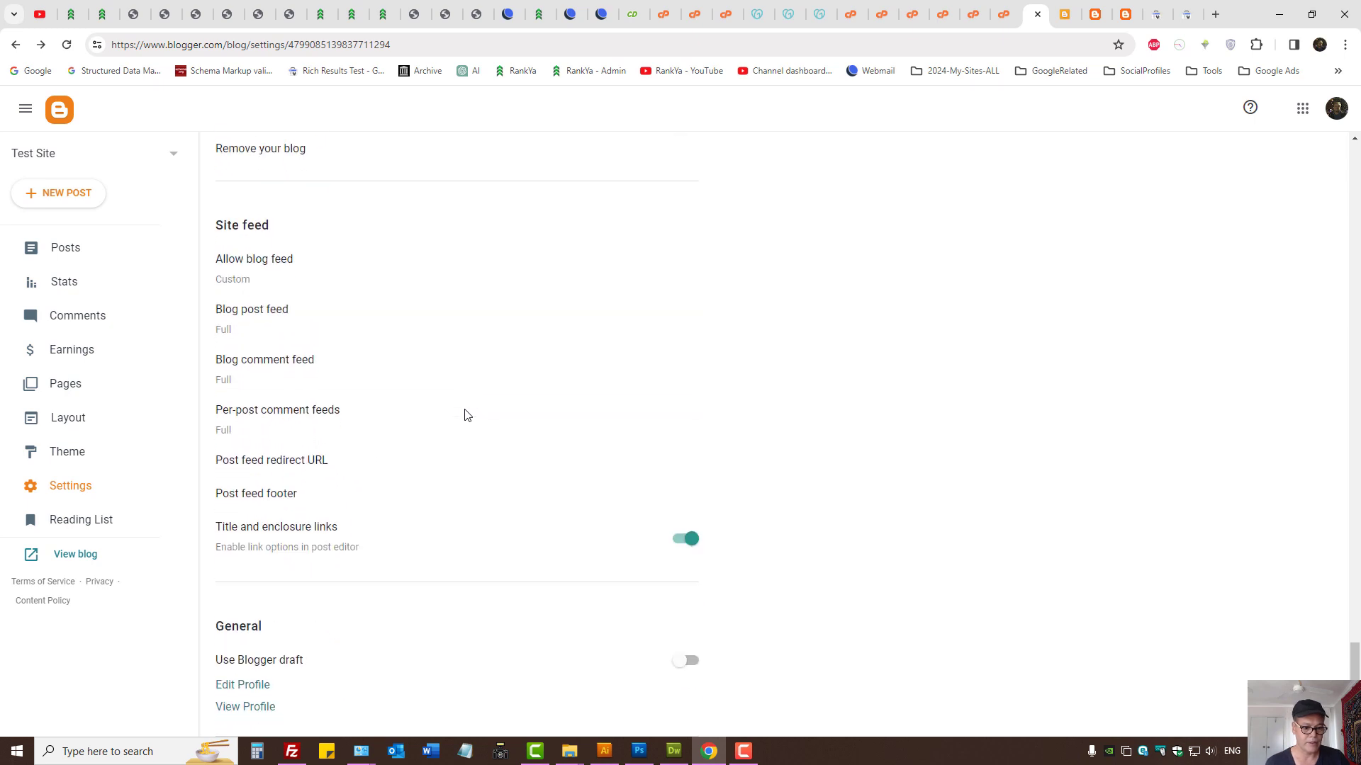
{"action": "mouse_move", "coordinate": [285, 532]}
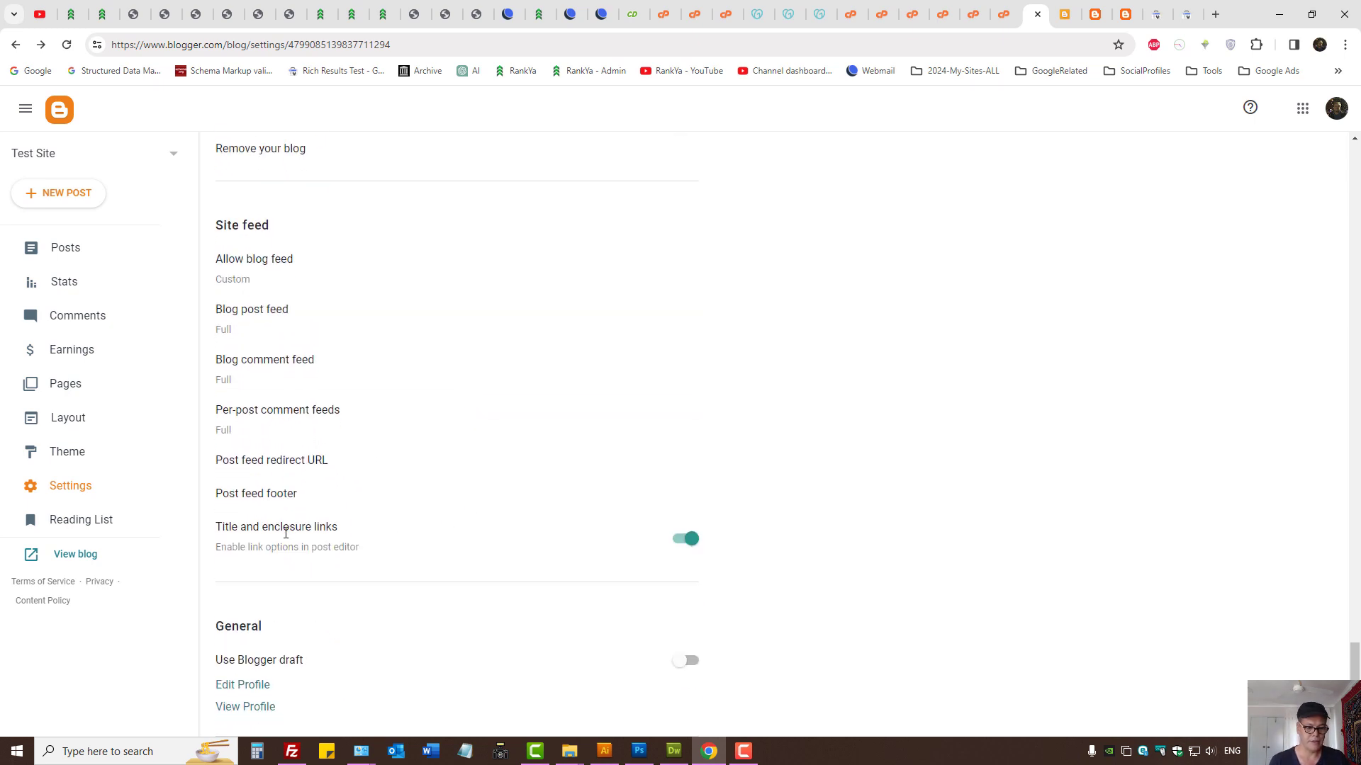
{"action": "triple_click", "coordinate": [287, 547]}
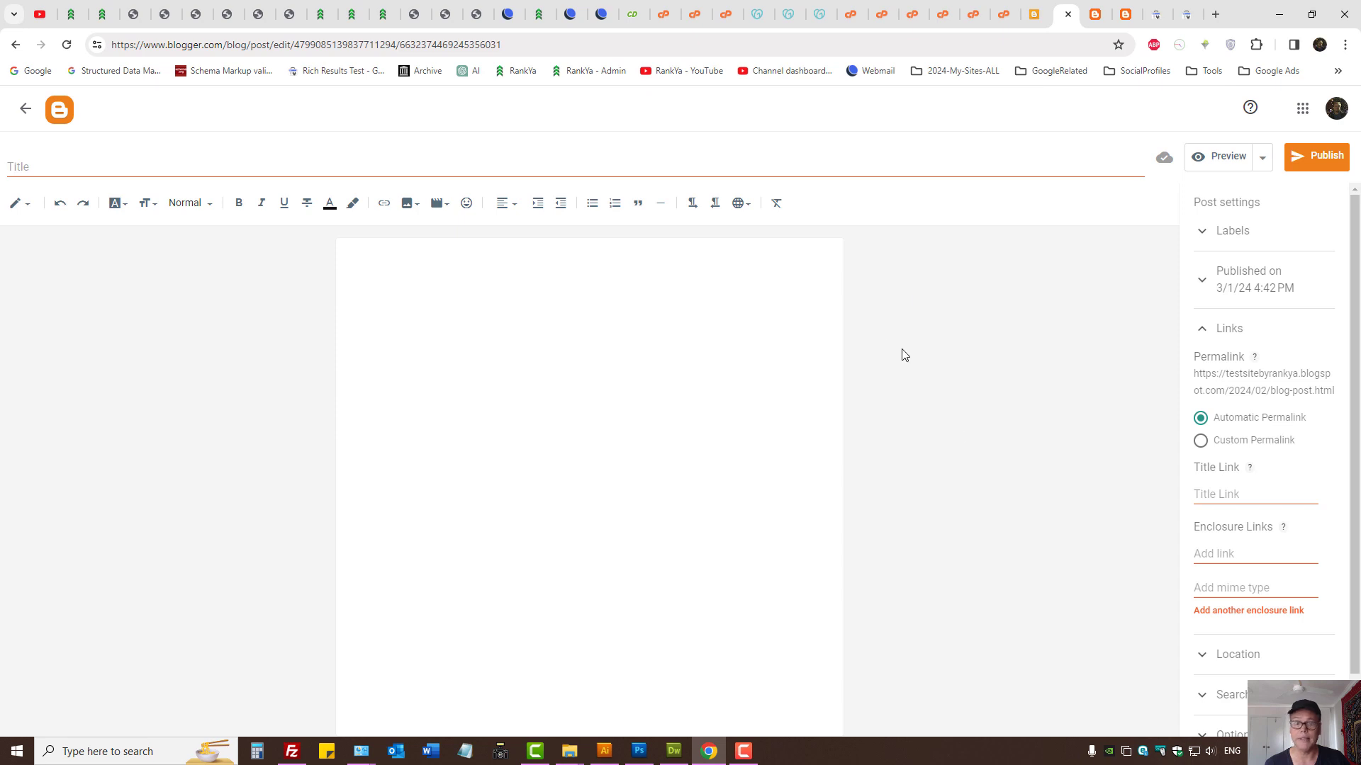
- Collapse and re-expand the post's Links settings, keeping the permalink Automatic
{"action": "left_click", "coordinate": [1217, 329]}
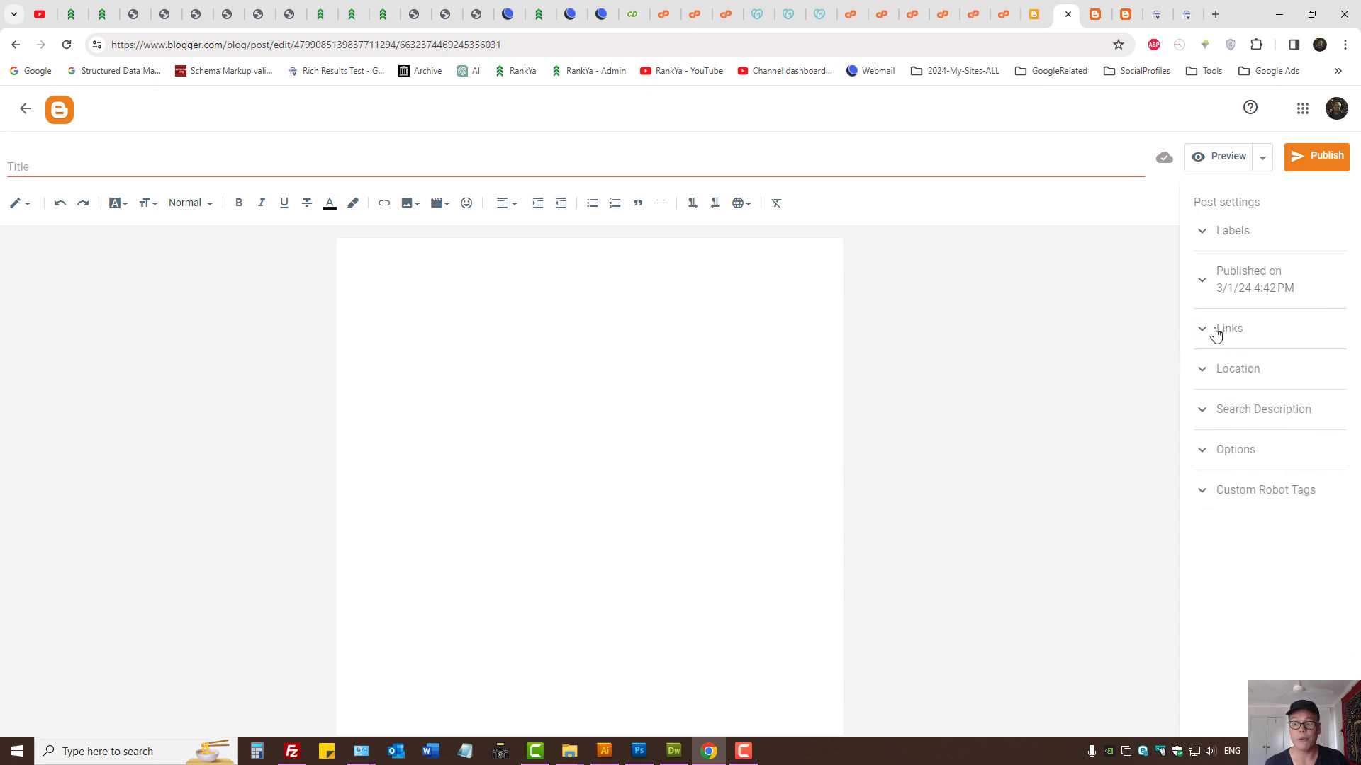
{"action": "left_click", "coordinate": [1229, 328]}
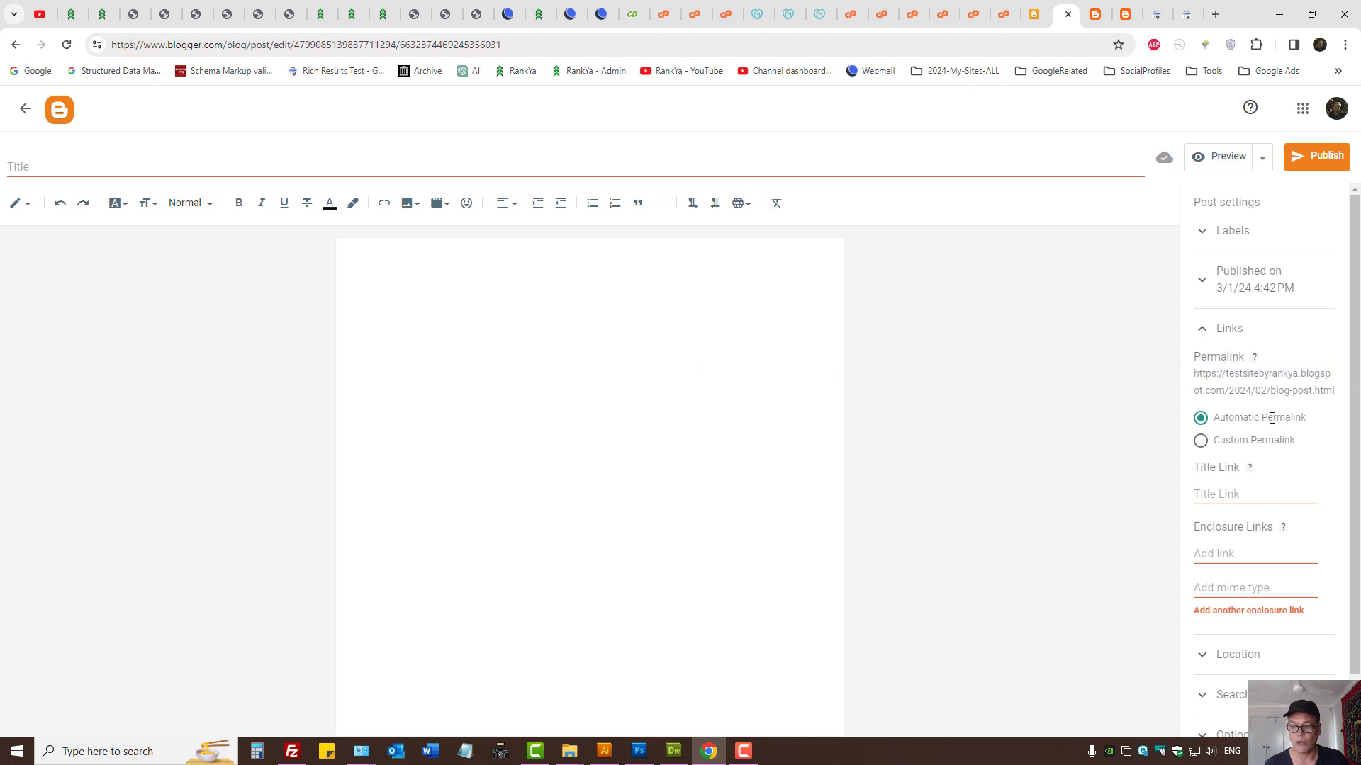
{"action": "left_click", "coordinate": [1201, 440]}
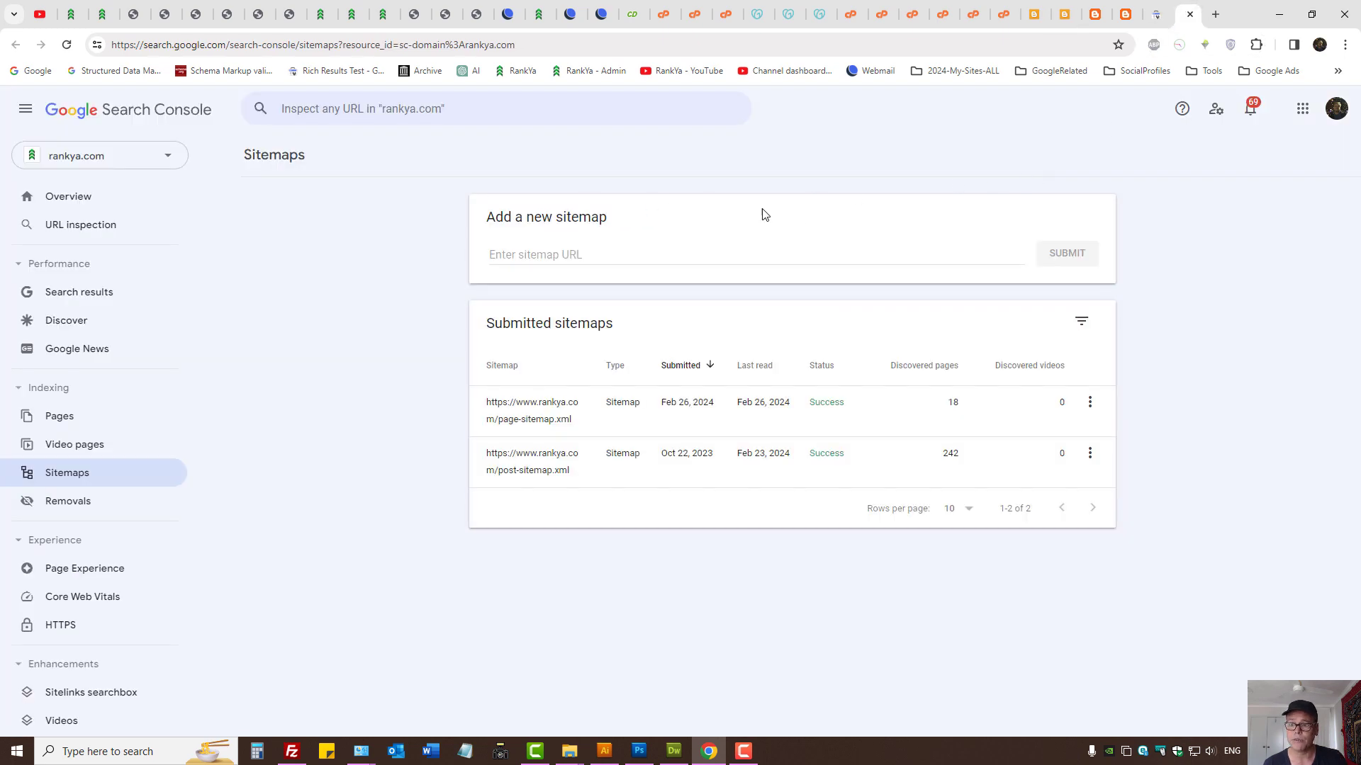
{"action": "mouse_move", "coordinate": [1176, 18]}
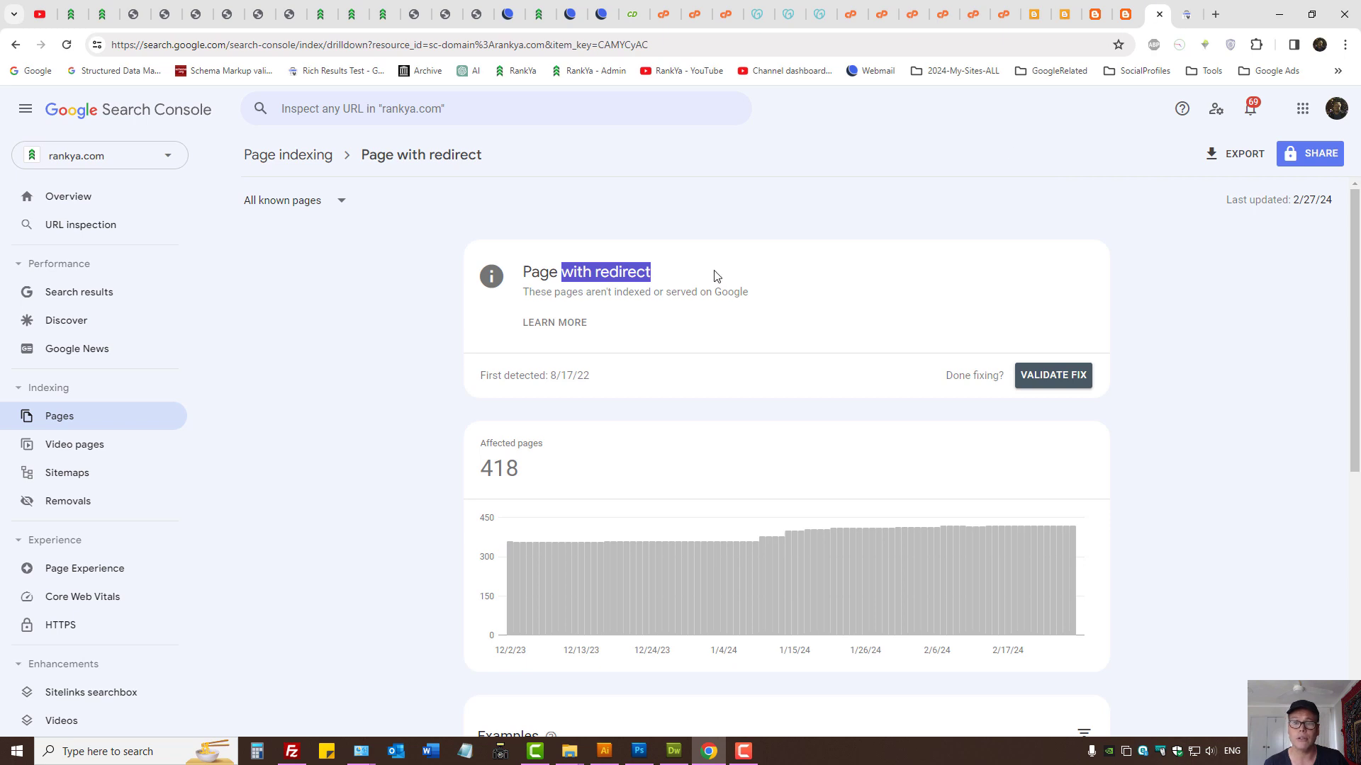
{"action": "mouse_move", "coordinate": [700, 267]}
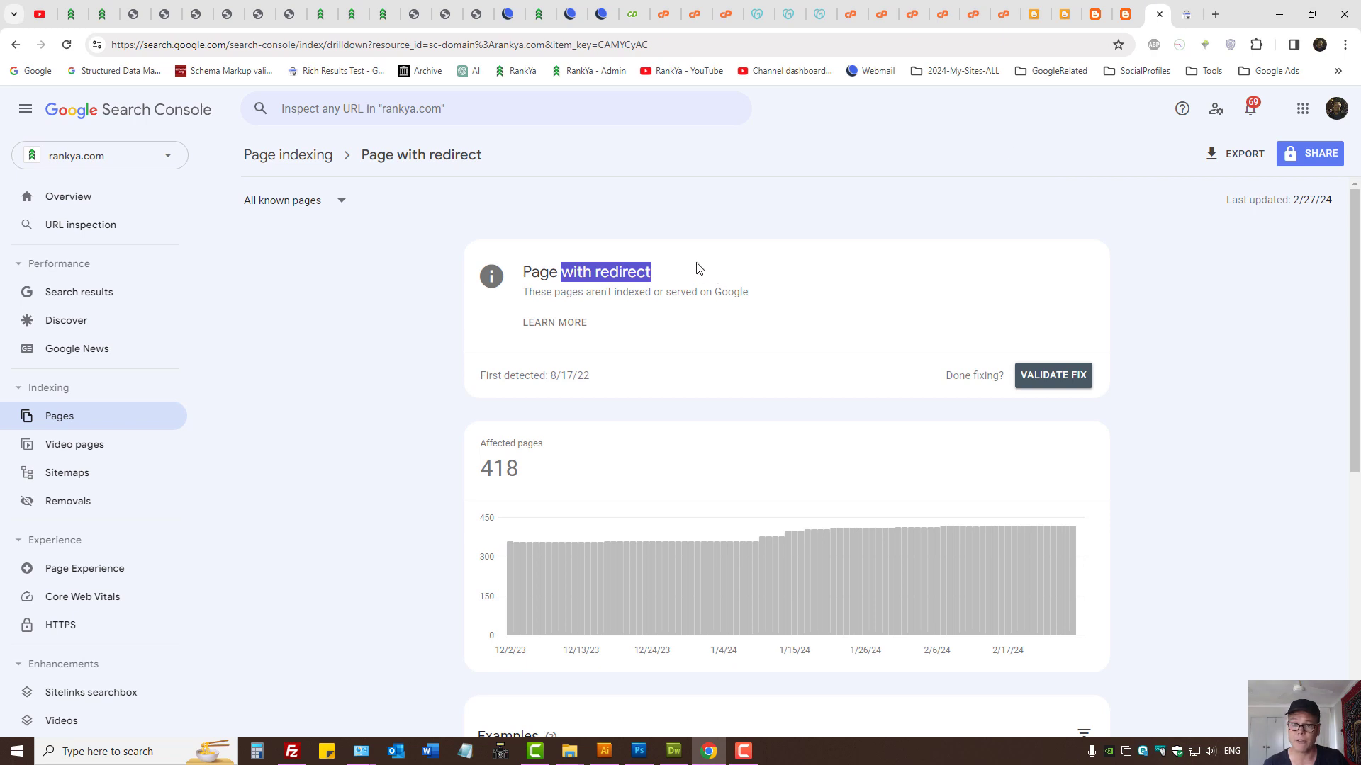
{"action": "mouse_move", "coordinate": [929, 201]}
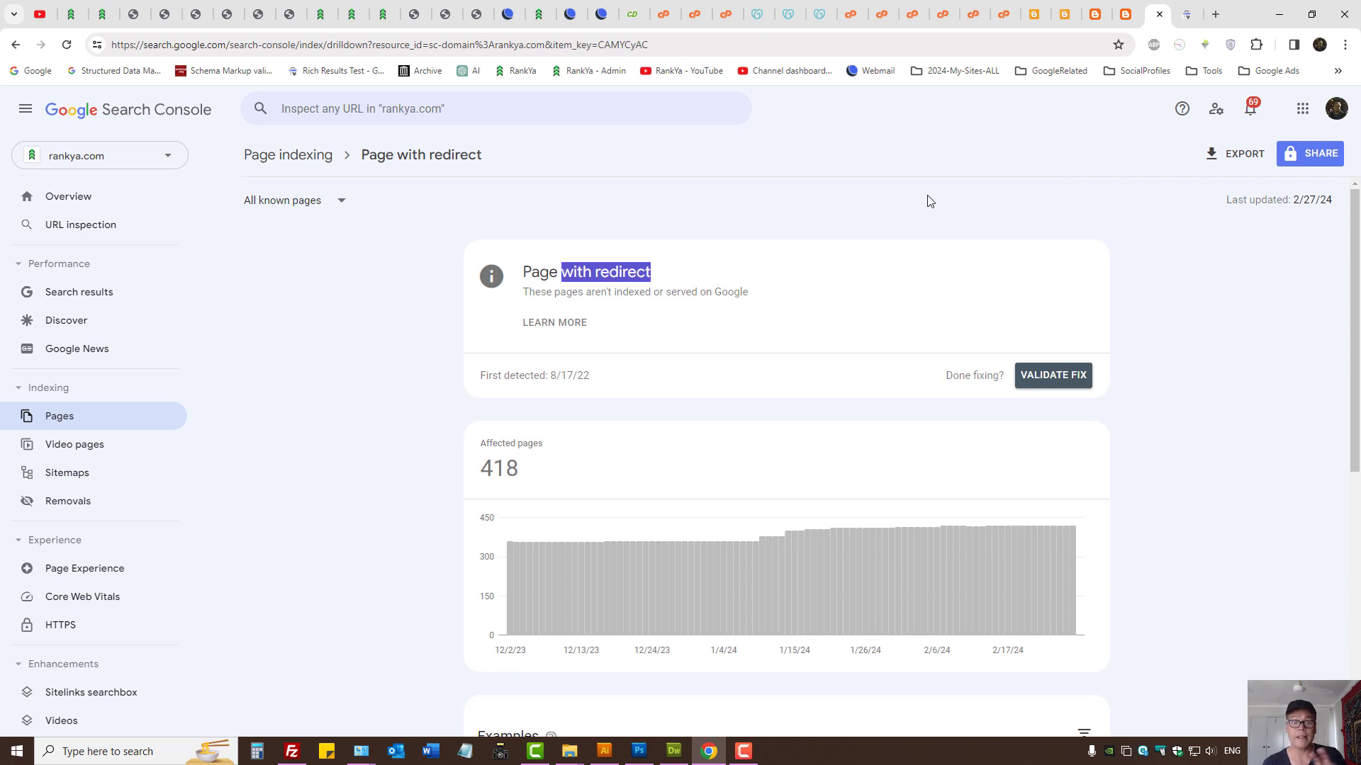
{"action": "mouse_move", "coordinate": [924, 147]}
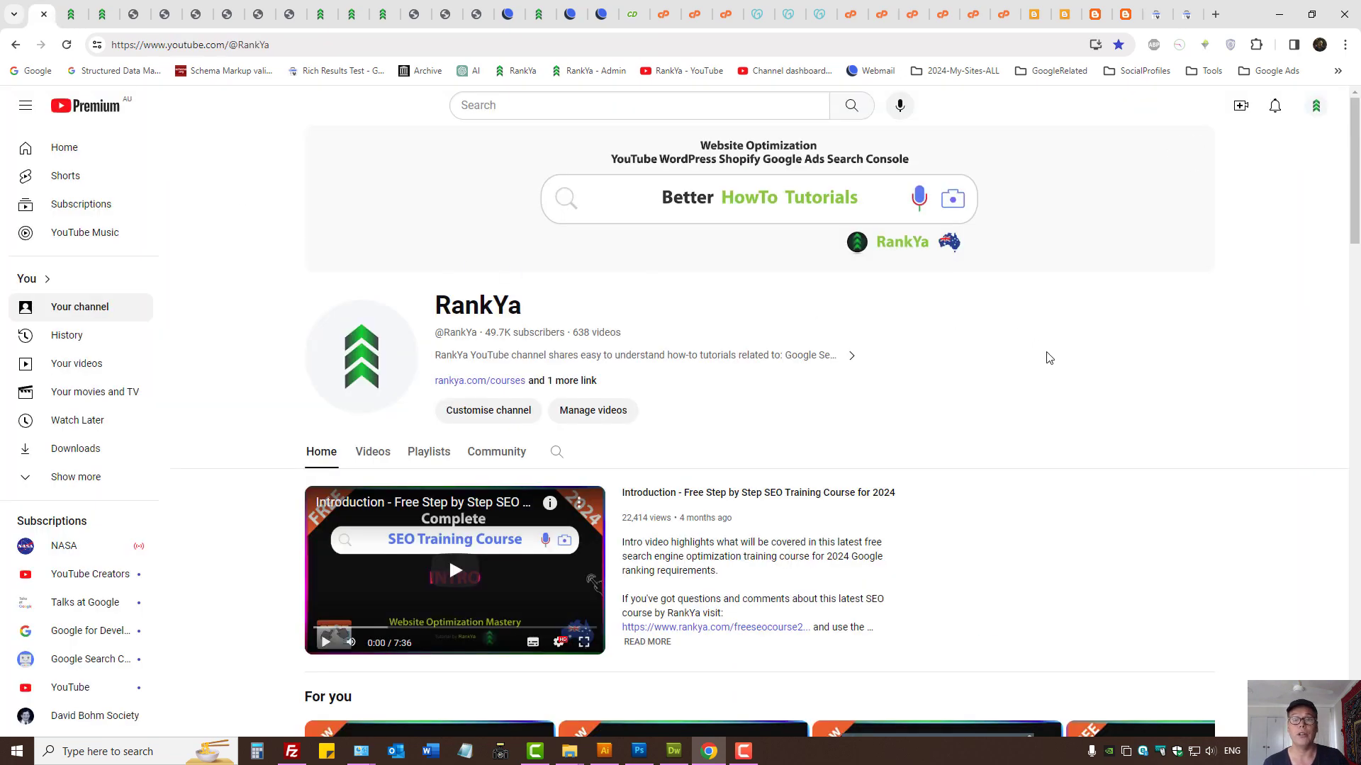
- Switch to RankYa's 'Fixing Page with Redirect Issues' article and select its title
{"action": "left_click", "coordinate": [371, 13]}
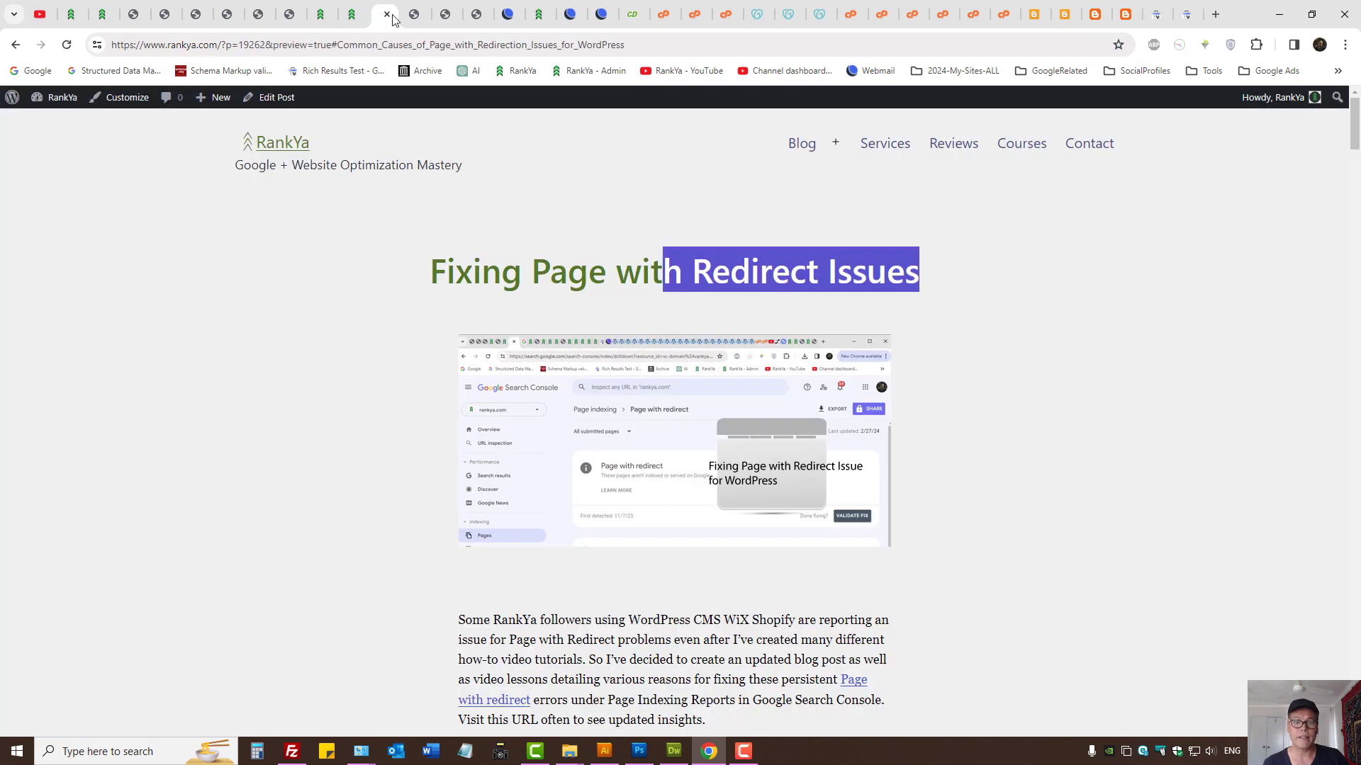
{"action": "triple_click", "coordinate": [672, 271]}
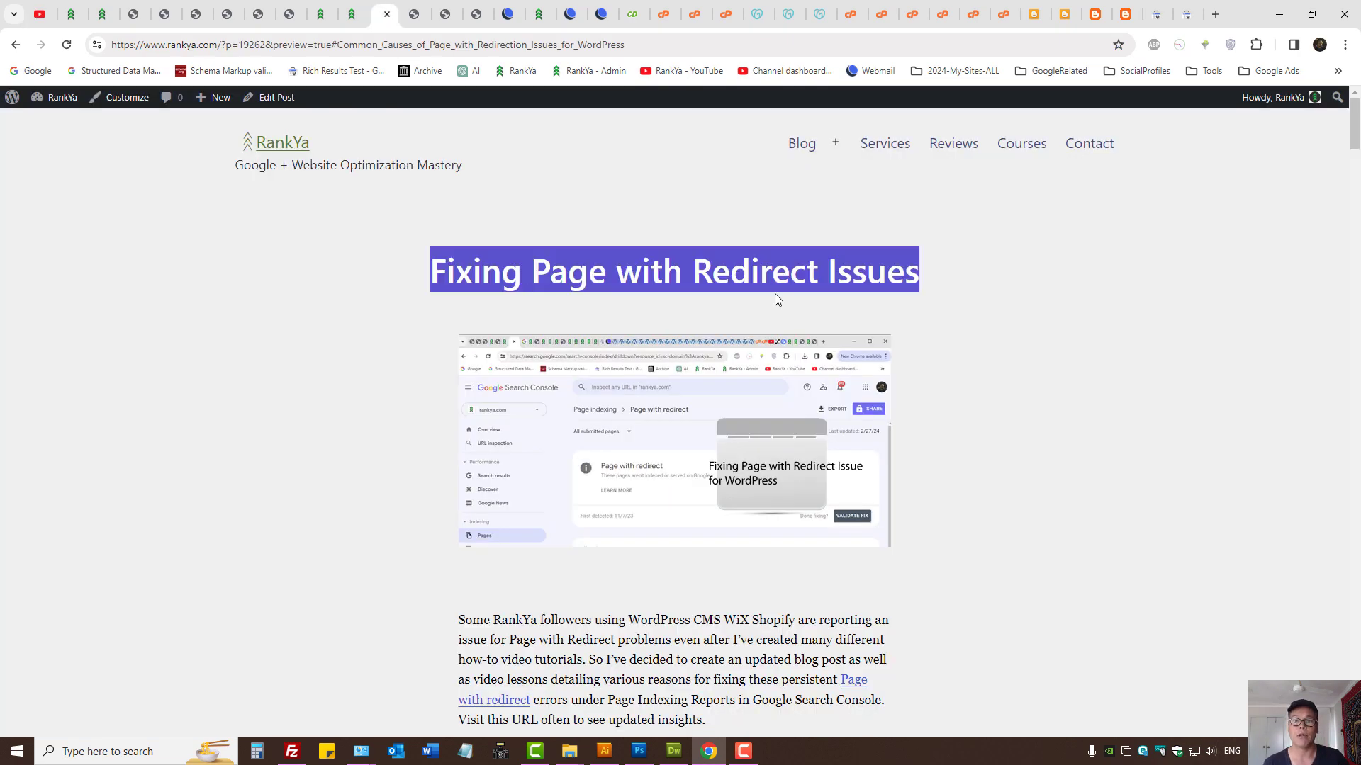